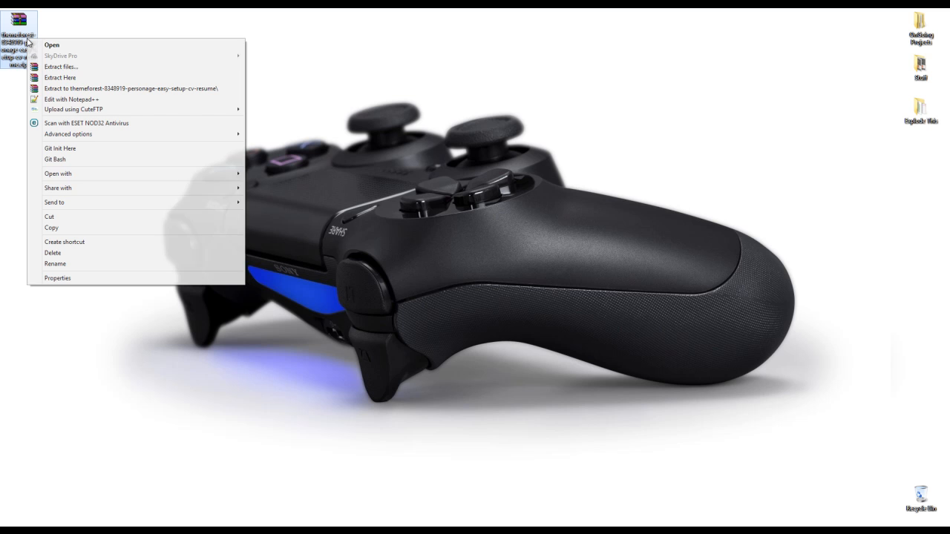
Step: Extract the theme package on the desktop and browse into its Documentation folder
{"action": "left_click", "coordinate": [226, 141]}
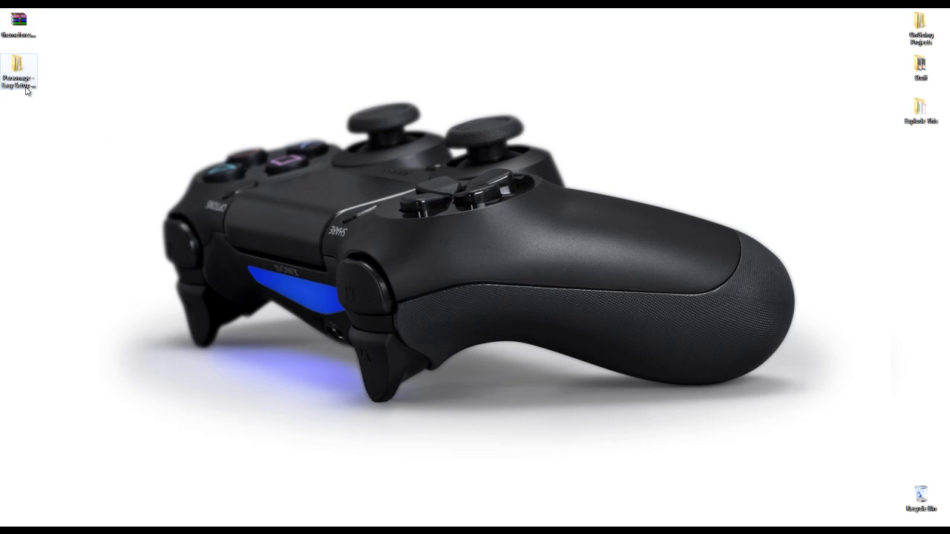
{"action": "double_click", "coordinate": [21, 71]}
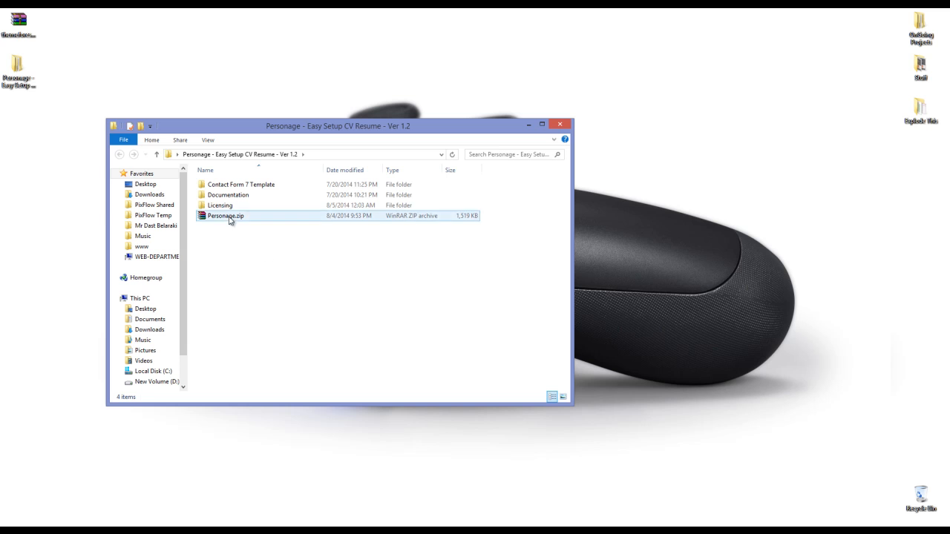
{"action": "left_click", "coordinate": [228, 194]}
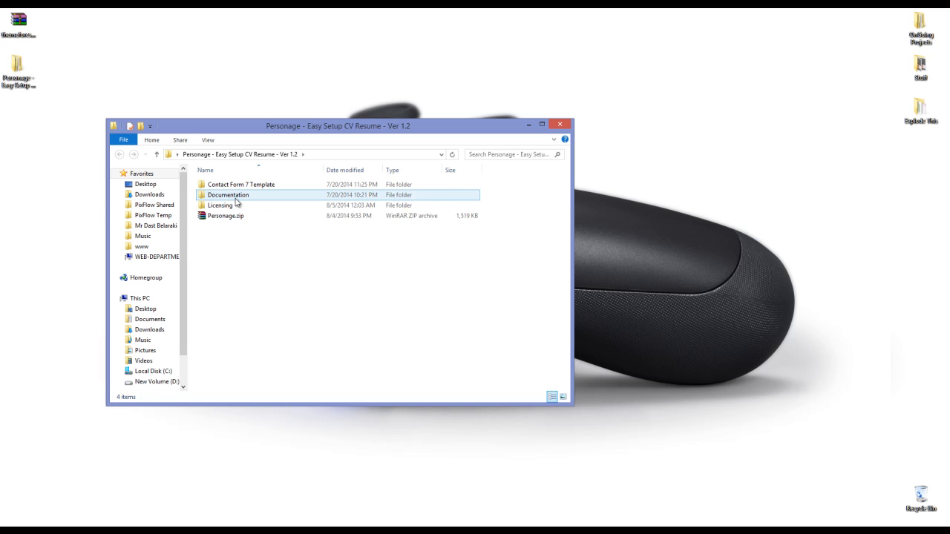
{"action": "double_click", "coordinate": [229, 194]}
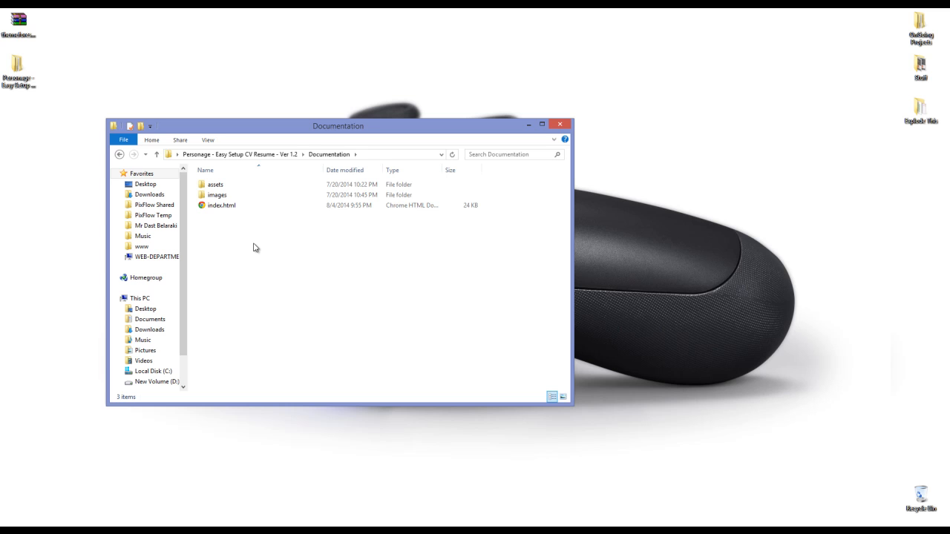
{"action": "mouse_move", "coordinate": [306, 267]}
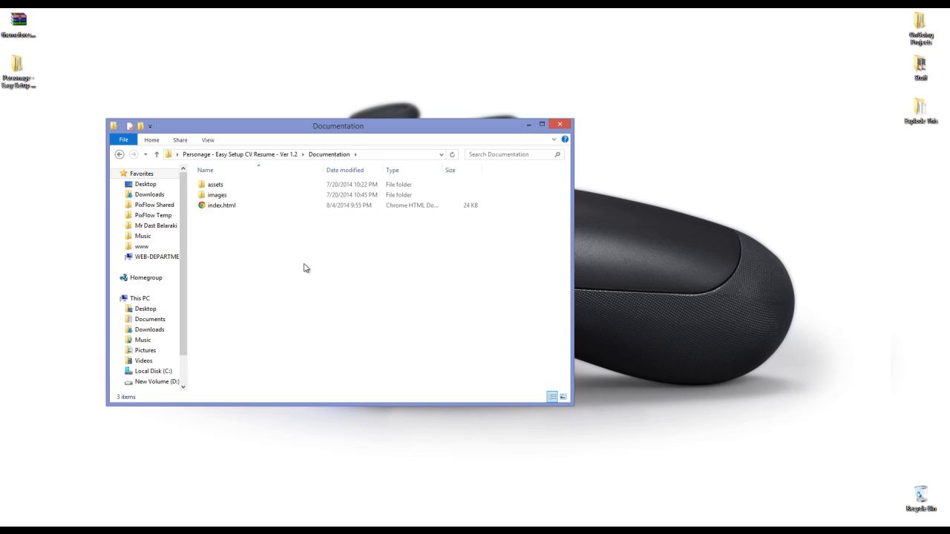
{"action": "mouse_move", "coordinate": [299, 264]}
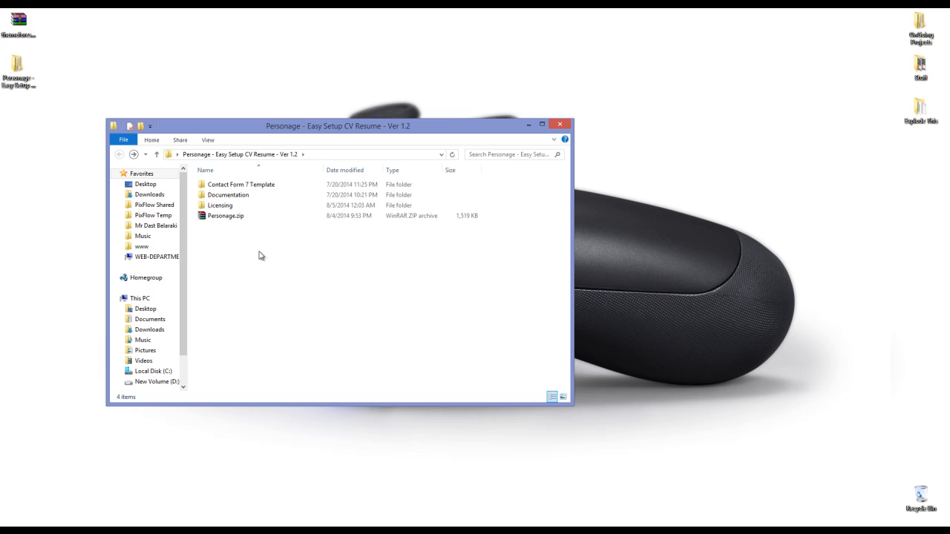
Step: Extract Personage.zip into its own Personage folder beside the archive
{"action": "right_click", "coordinate": [226, 215]}
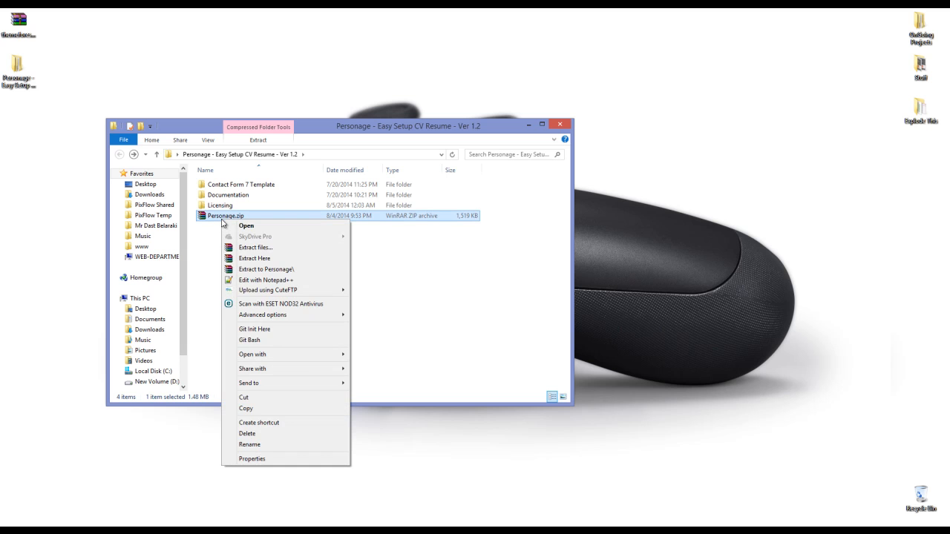
{"action": "left_click", "coordinate": [254, 258]}
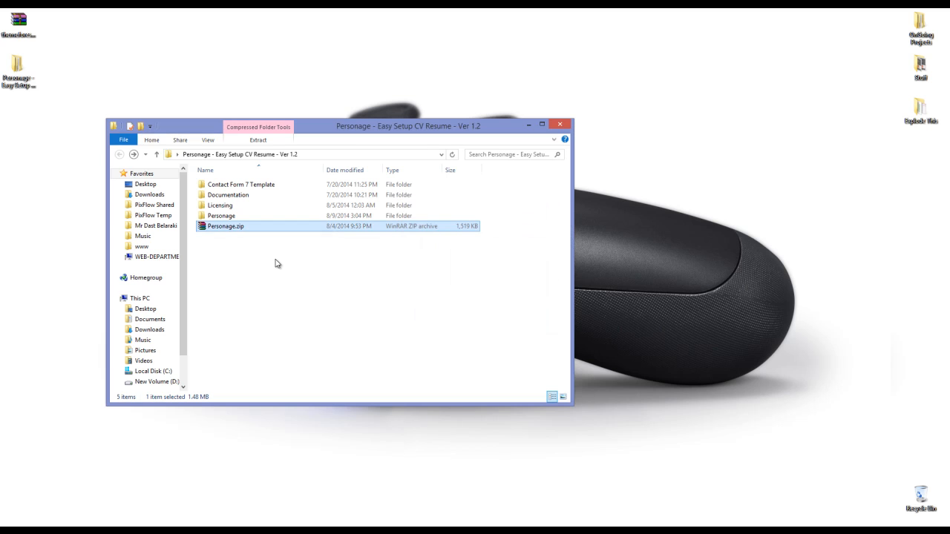
{"action": "left_click", "coordinate": [221, 215]}
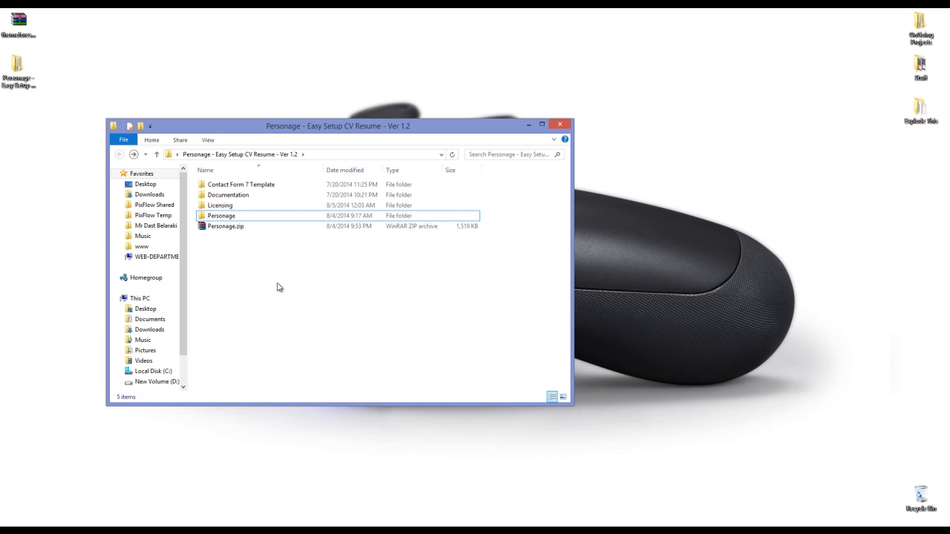
{"action": "mouse_move", "coordinate": [117, 513]}
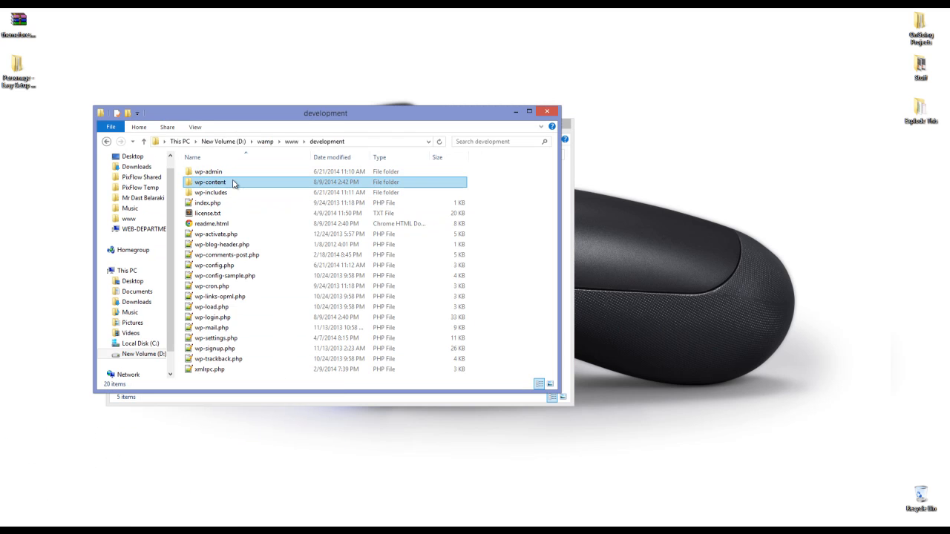
Step: Paste the Personage folder into wp-content\themes of the local WordPress site
{"action": "double_click", "coordinate": [211, 181]}
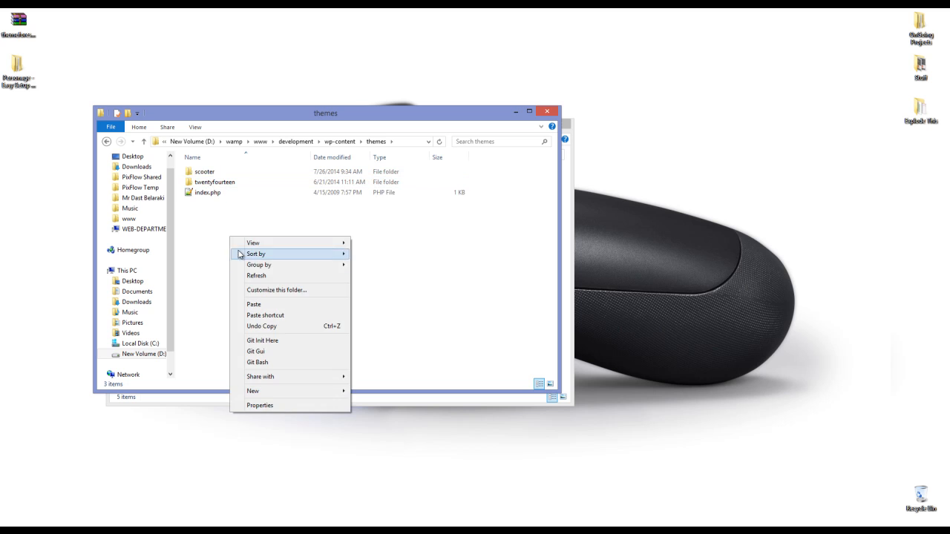
{"action": "left_click", "coordinate": [253, 304]}
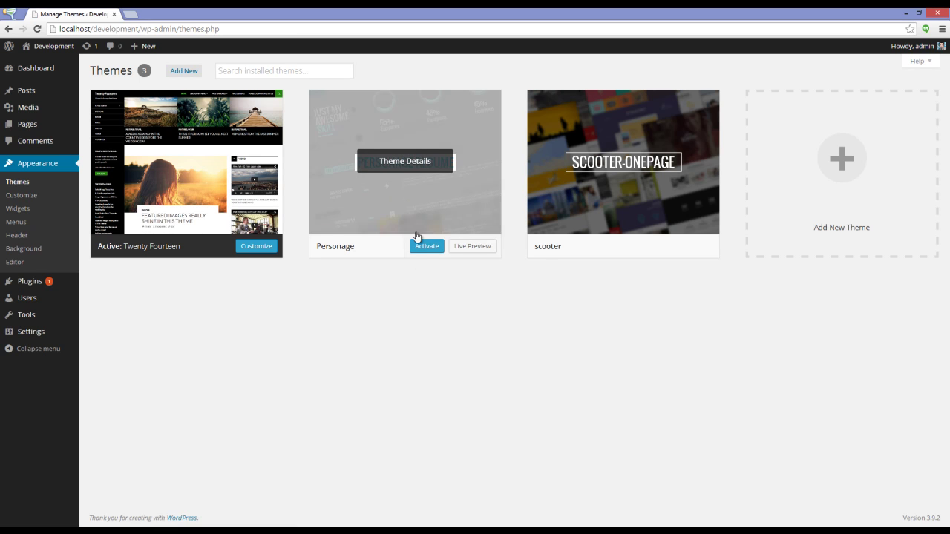
Step: Activate the Personage theme from Appearance > Themes
{"action": "left_click", "coordinate": [426, 246]}
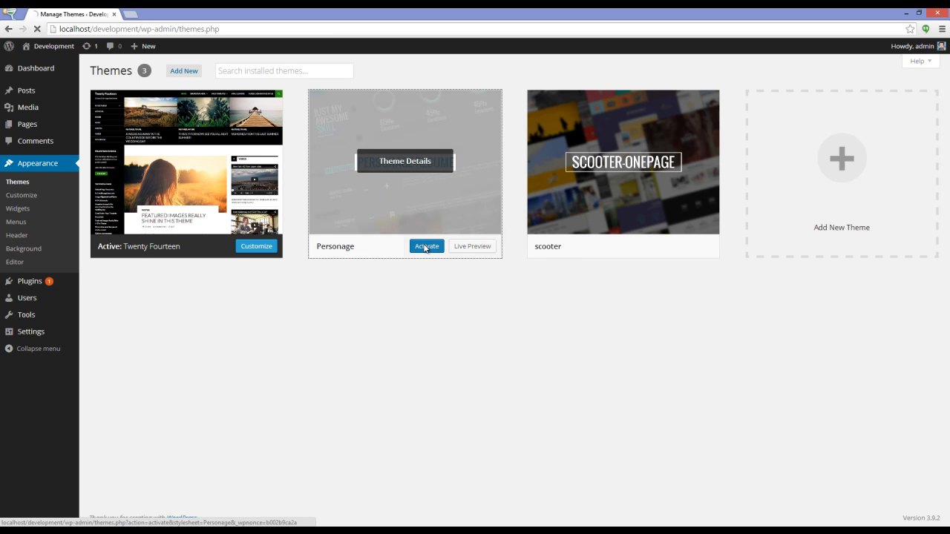
{"action": "left_click", "coordinate": [426, 246]}
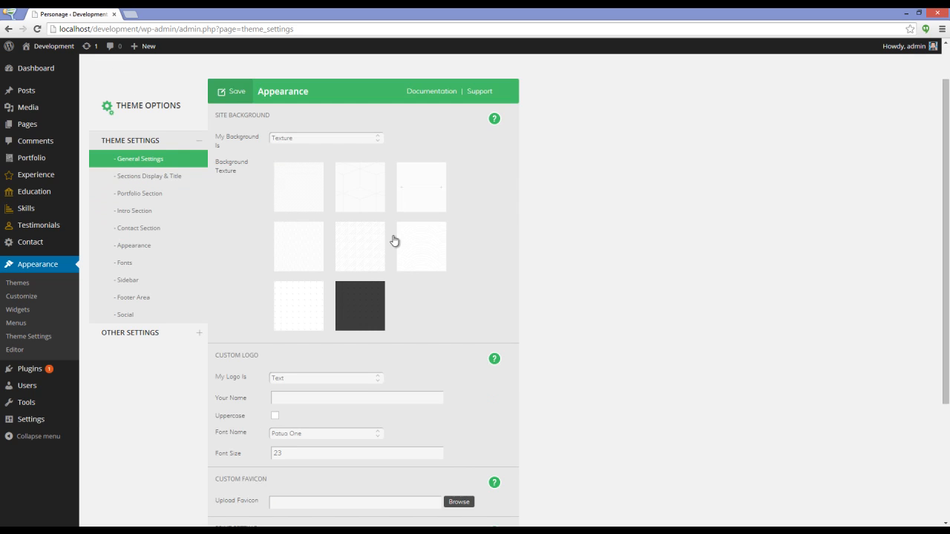
{"action": "mouse_move", "coordinate": [149, 351]}
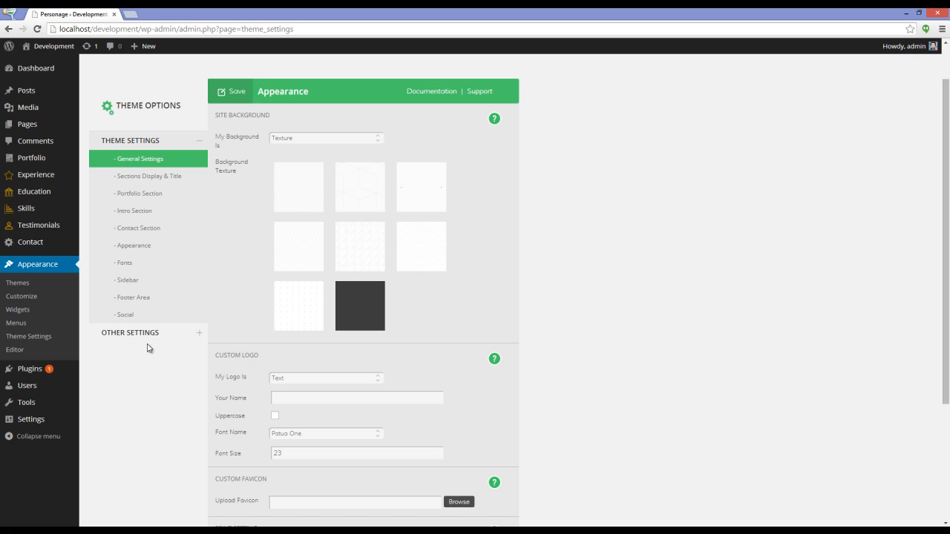
{"action": "mouse_move", "coordinate": [149, 365]}
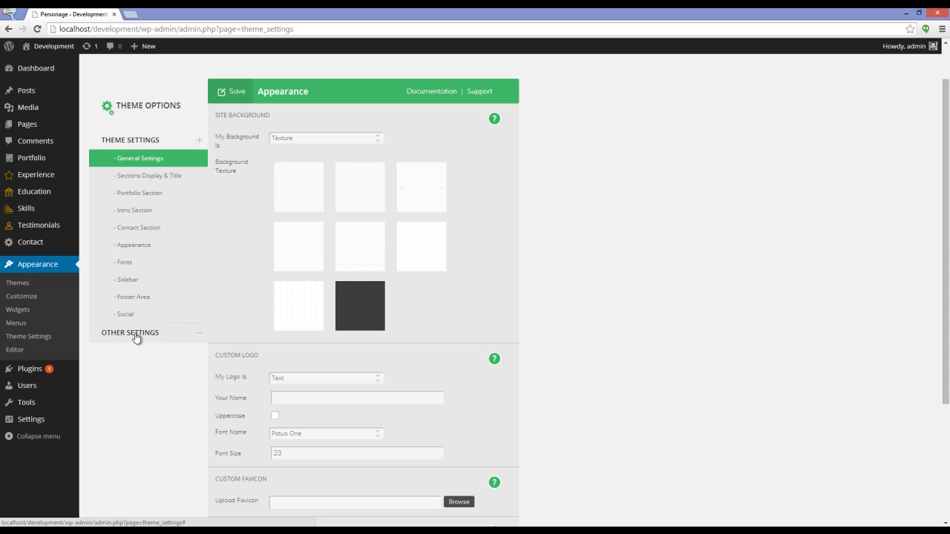
Step: Under Other Settings > Dummy Data, choose the Standard demo for import
{"action": "left_click", "coordinate": [131, 332]}
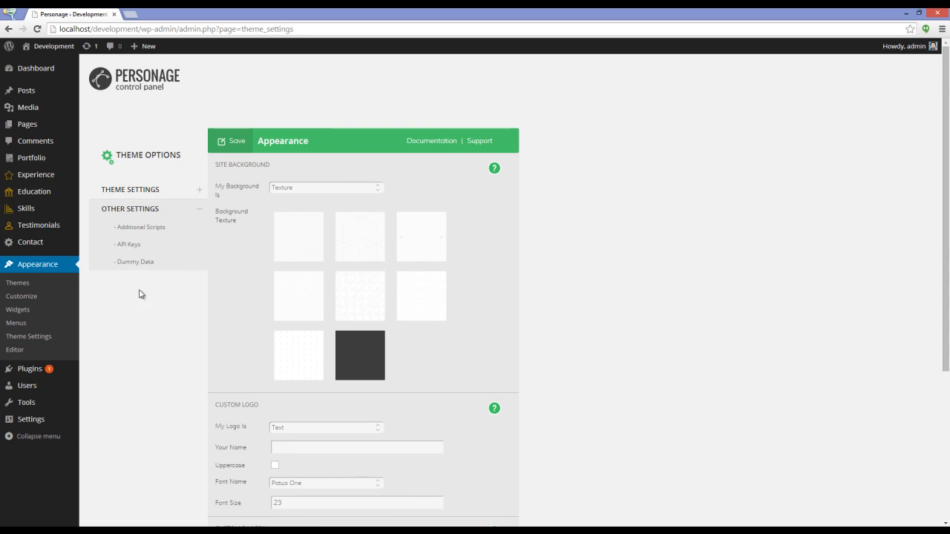
{"action": "left_click", "coordinate": [135, 261]}
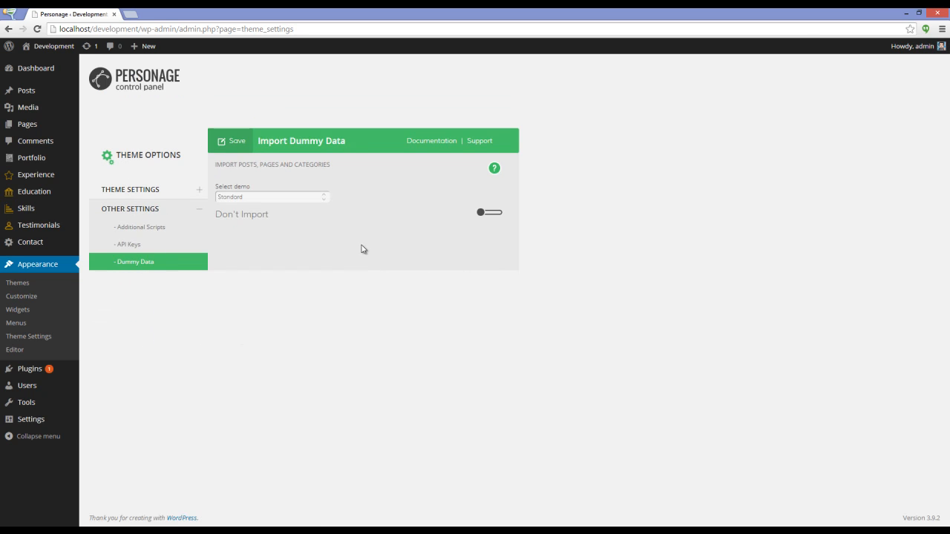
{"action": "left_click", "coordinate": [270, 195]}
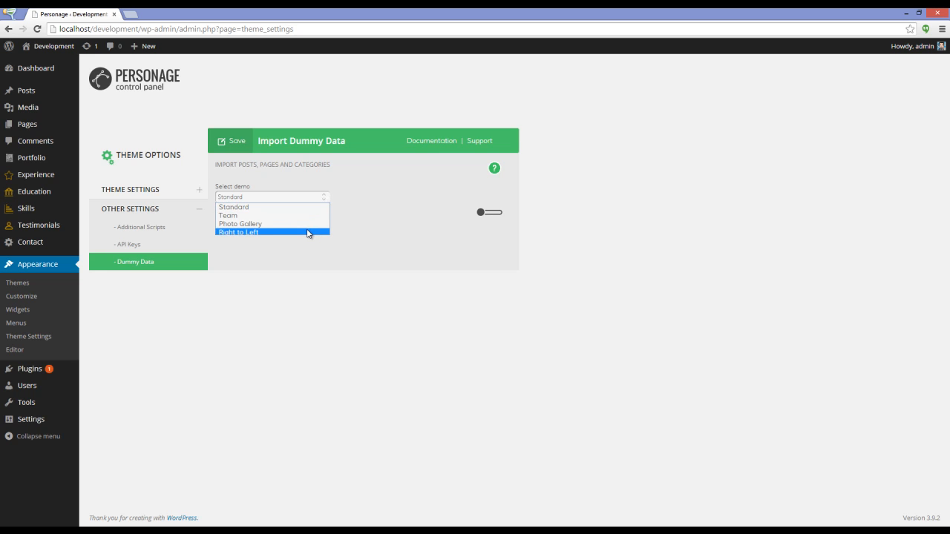
{"action": "left_click", "coordinate": [274, 206]}
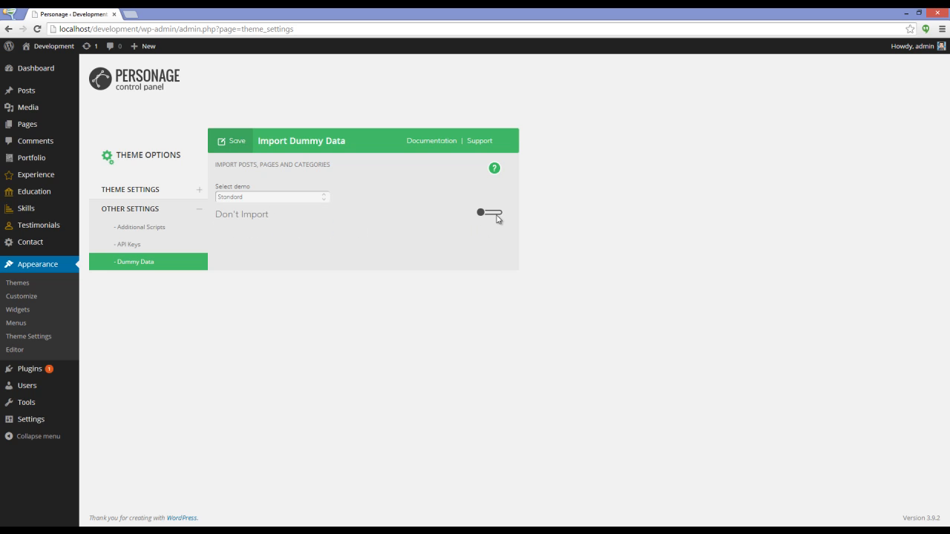
Step: Switch the Standard demo import on and save the theme options
{"action": "left_click", "coordinate": [503, 215]}
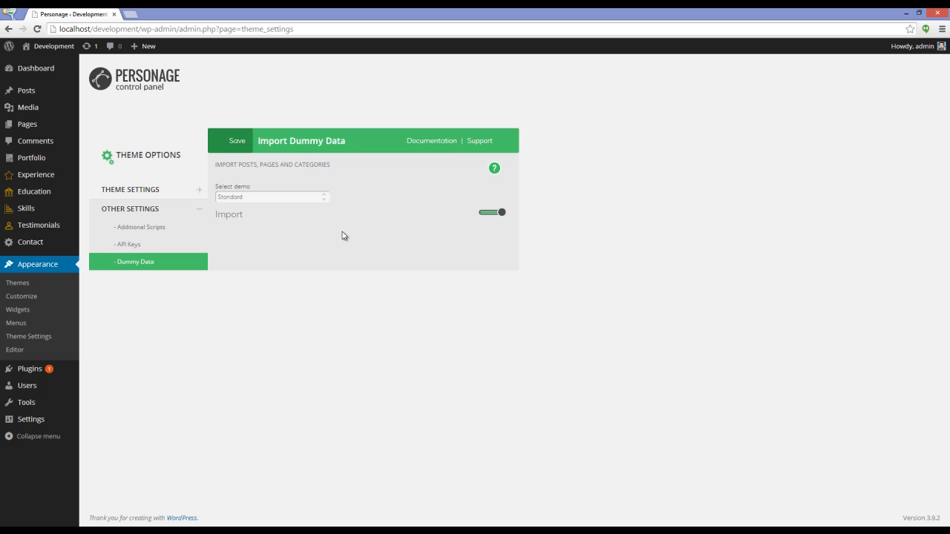
{"action": "left_click", "coordinate": [237, 140]}
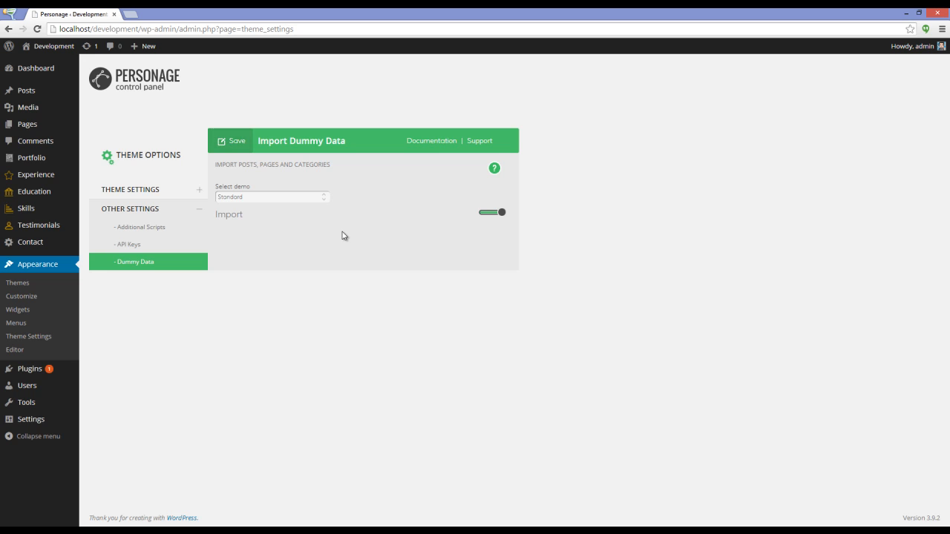
{"action": "mouse_move", "coordinate": [318, 222]}
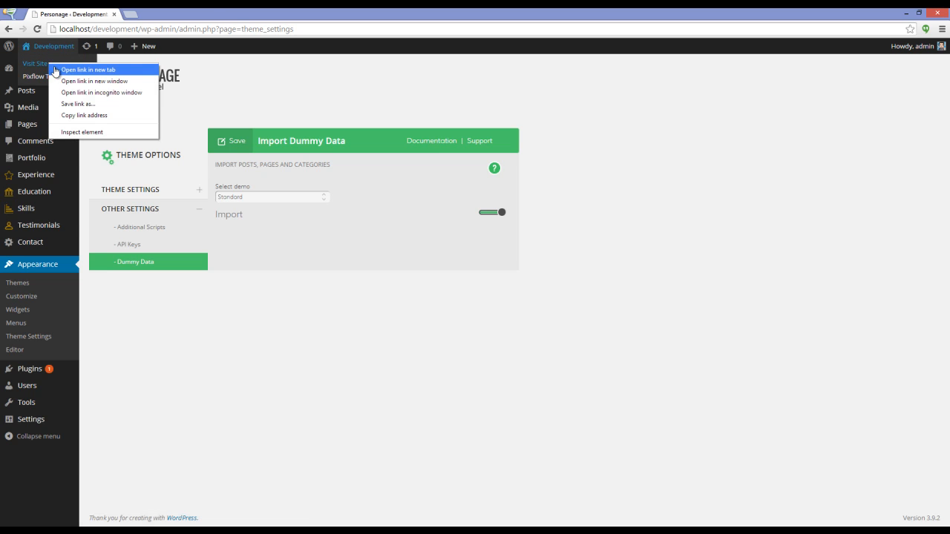
Step: View the site's front end in a new tab to check the imported demo posts
{"action": "left_click", "coordinate": [80, 69]}
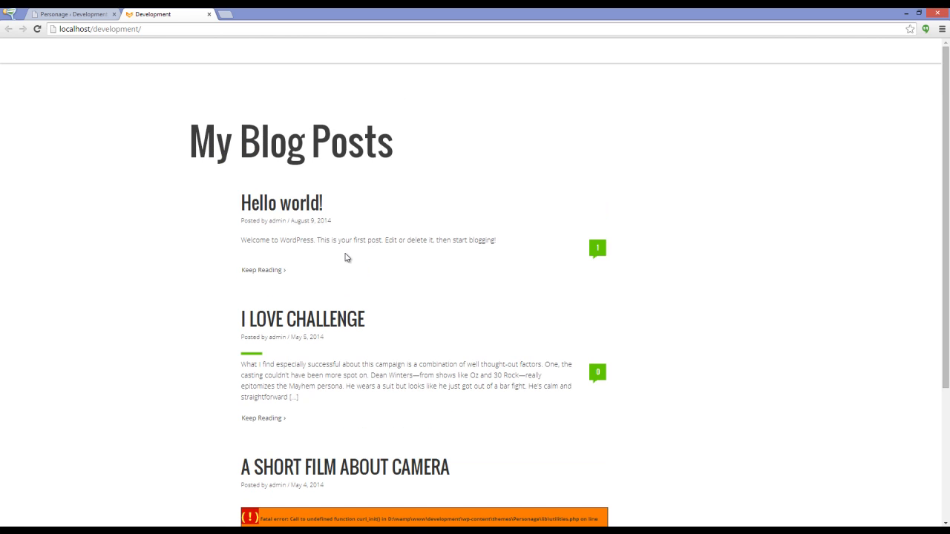
{"action": "mouse_move", "coordinate": [407, 258]}
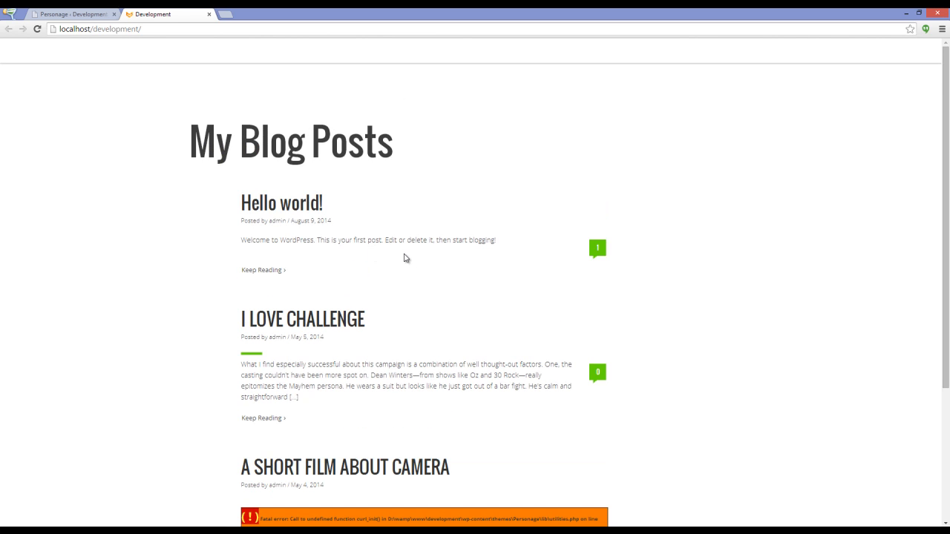
{"action": "mouse_move", "coordinate": [196, 221]}
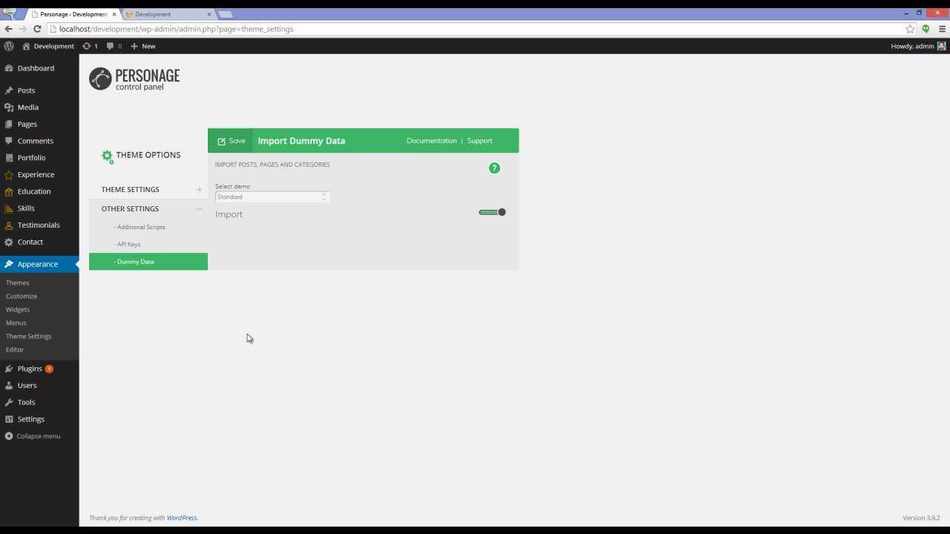
{"action": "mouse_move", "coordinate": [153, 366]}
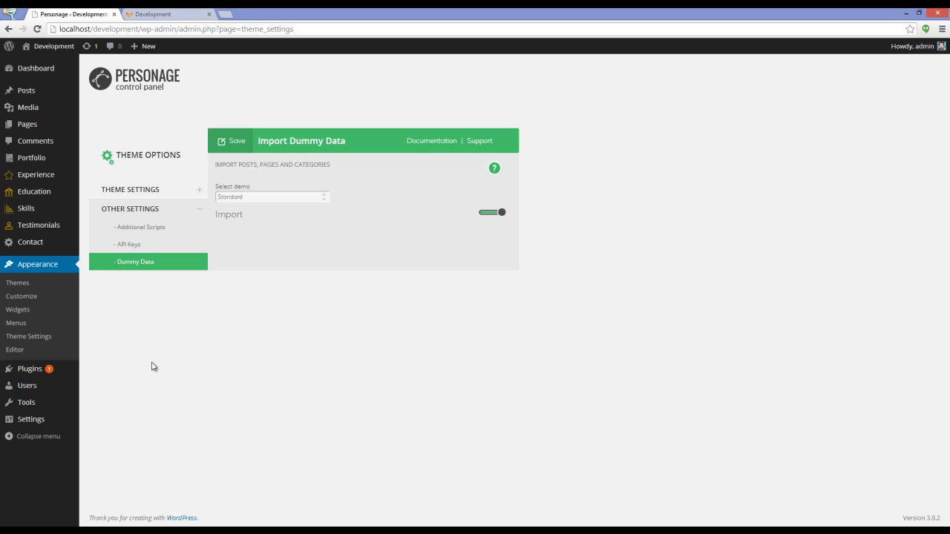
{"action": "mouse_move", "coordinate": [119, 331]}
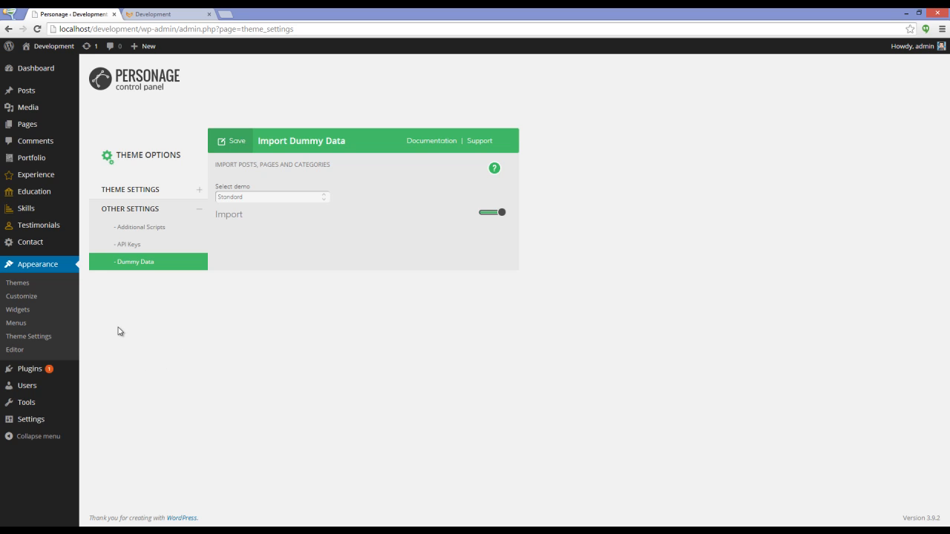
{"action": "mouse_move", "coordinate": [145, 428]}
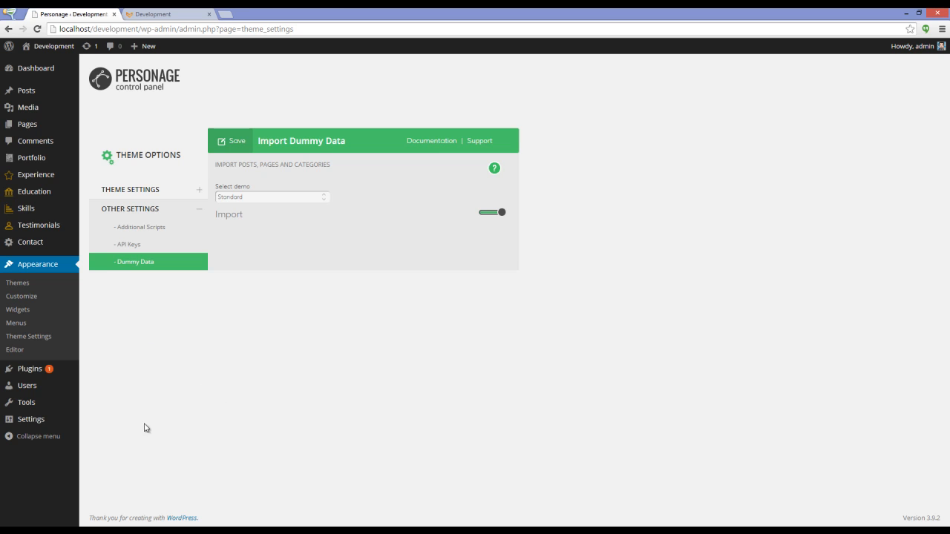
{"action": "mouse_move", "coordinate": [42, 423]}
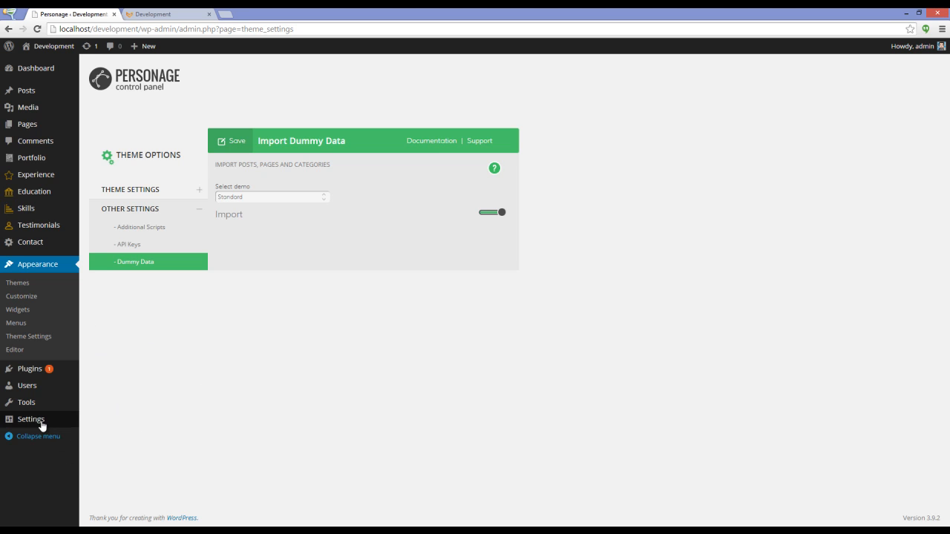
Step: In Reading settings, set a static front page: Main Page as homepage, My Blog as posts page, and save
{"action": "left_click", "coordinate": [30, 419]}
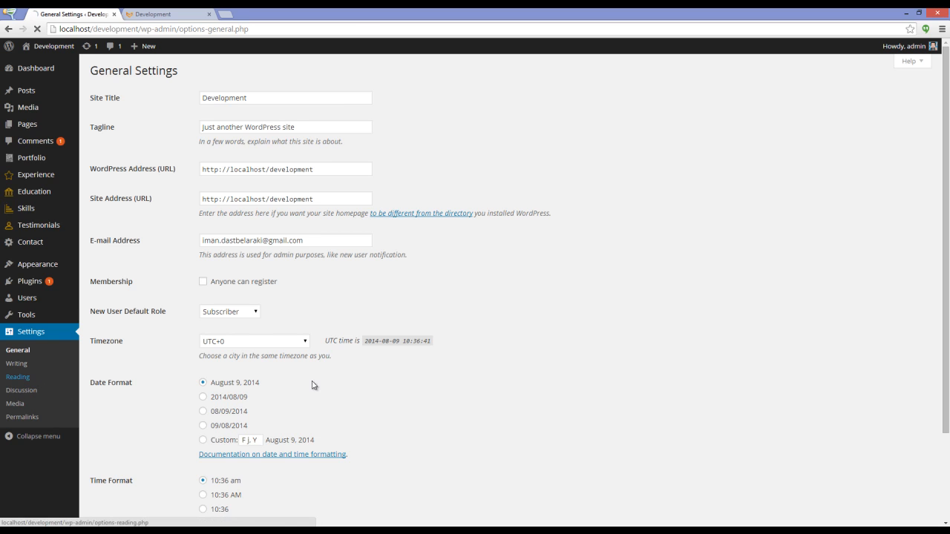
{"action": "left_click", "coordinate": [18, 377]}
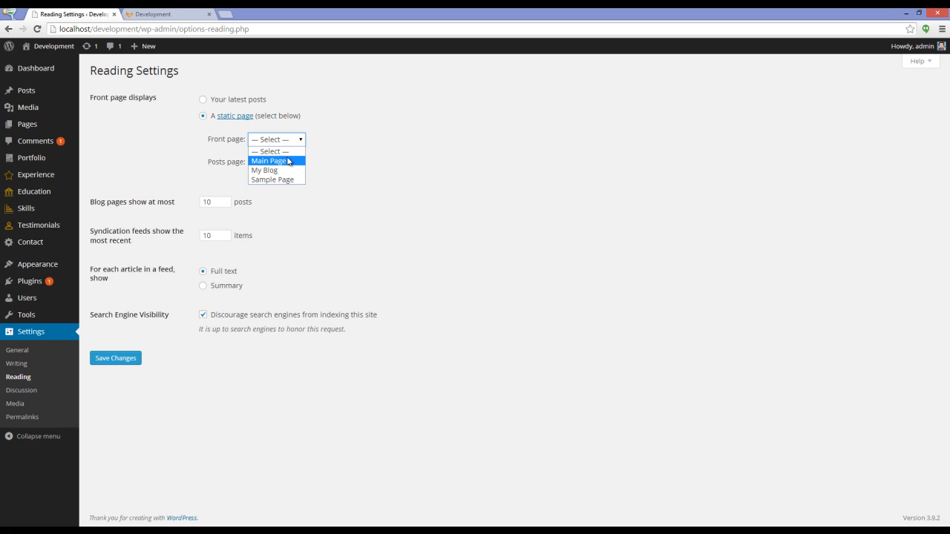
{"action": "left_click", "coordinate": [276, 151]}
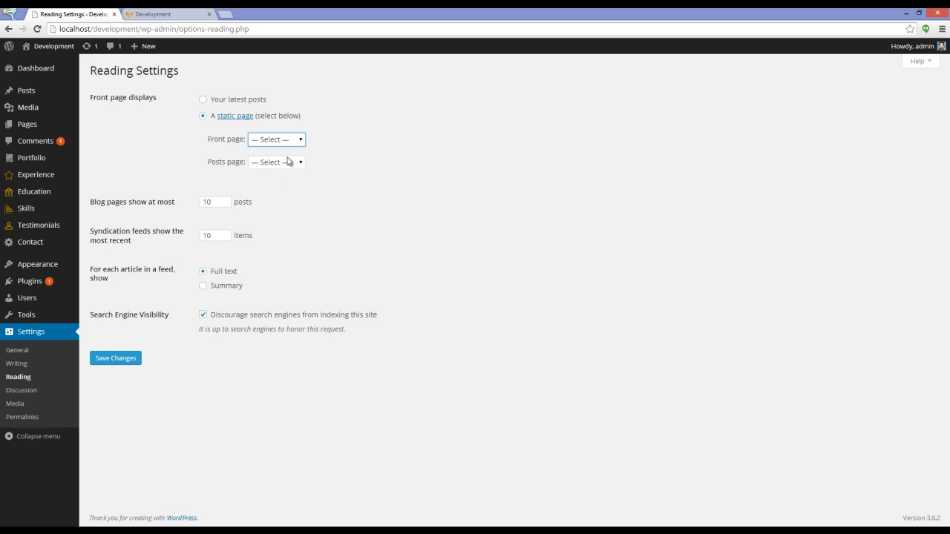
{"action": "left_click", "coordinate": [276, 160]}
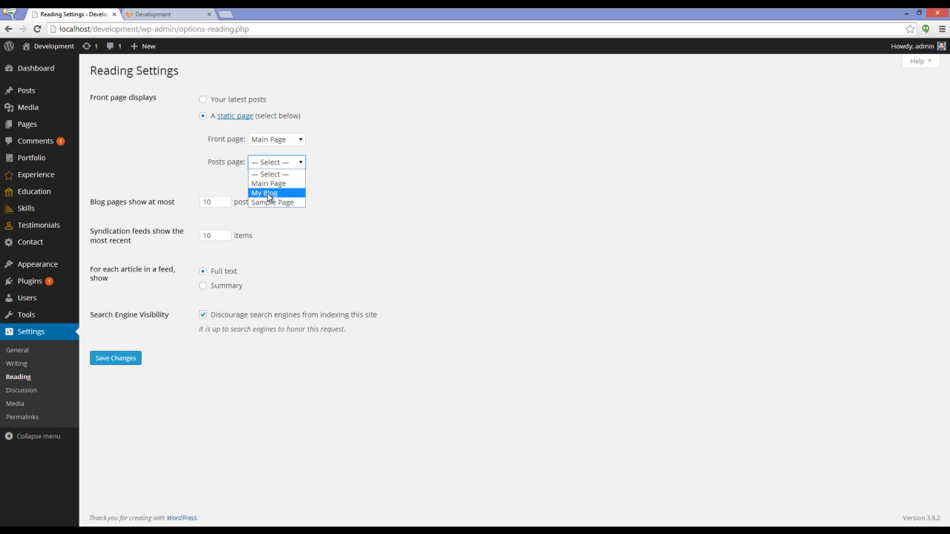
{"action": "left_click", "coordinate": [261, 193]}
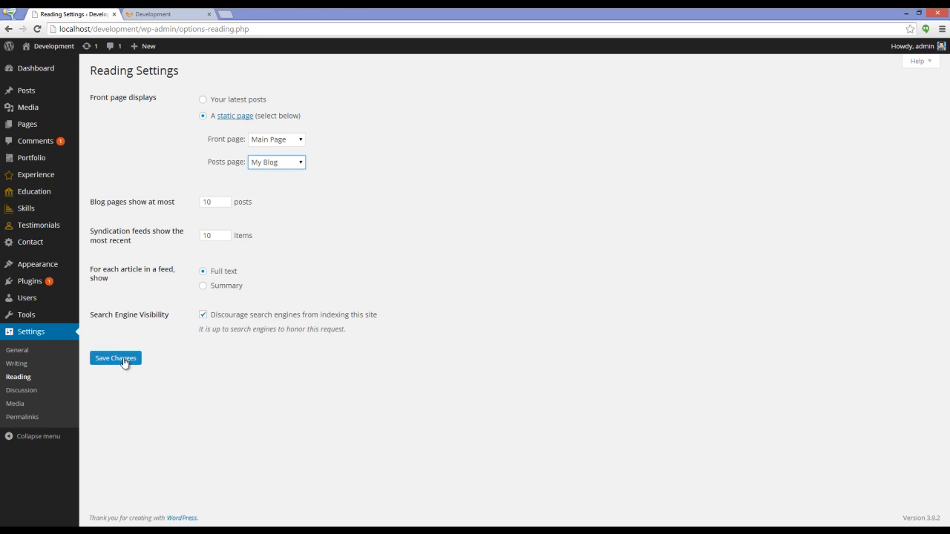
{"action": "left_click", "coordinate": [116, 358]}
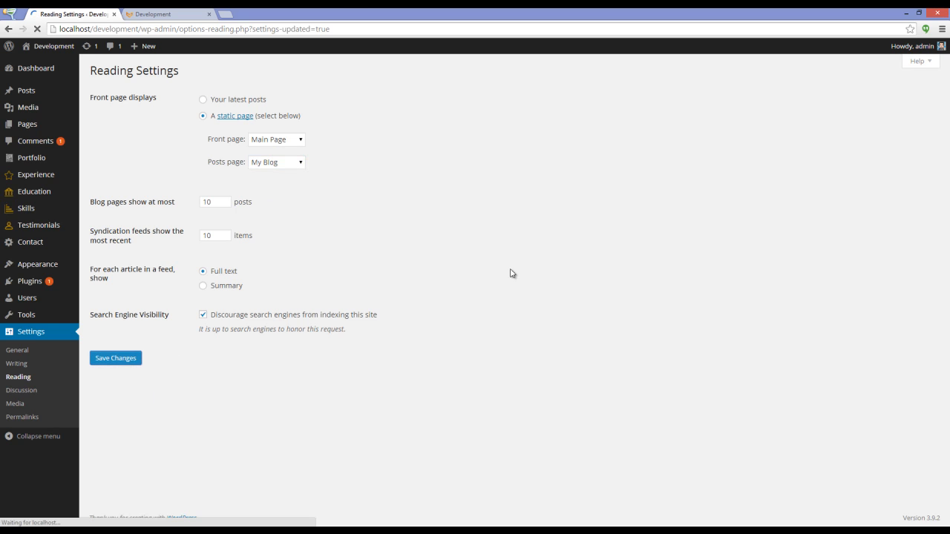
{"action": "left_click", "coordinate": [115, 358]}
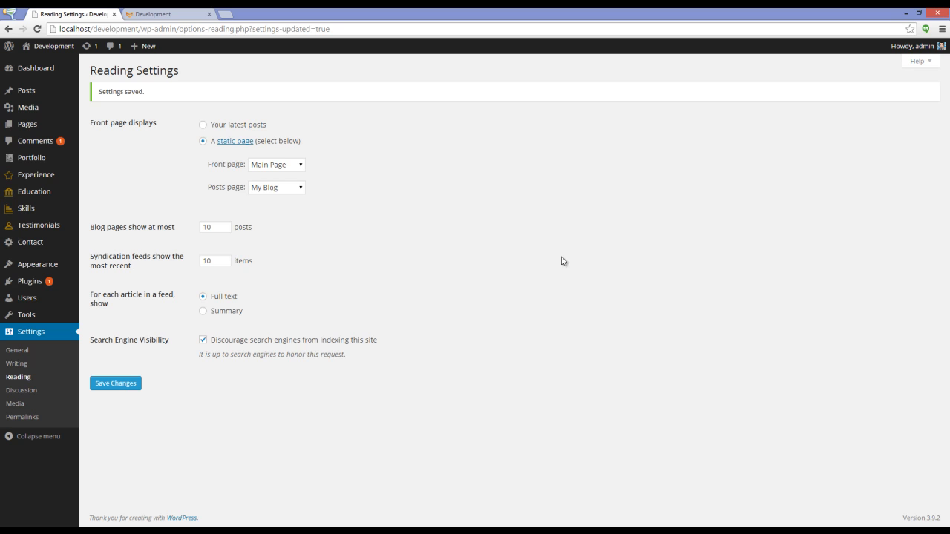
{"action": "mouse_move", "coordinate": [35, 264]}
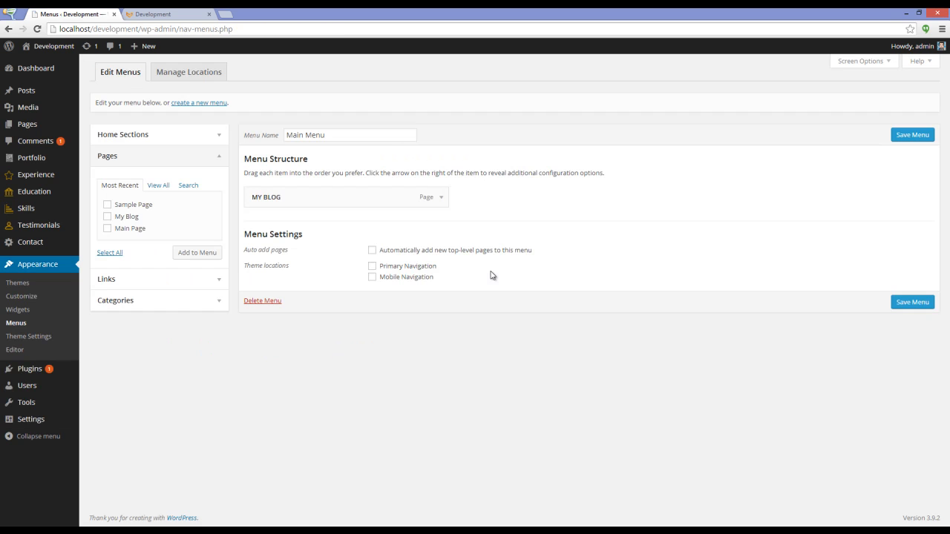
{"action": "mouse_move", "coordinate": [229, 157]}
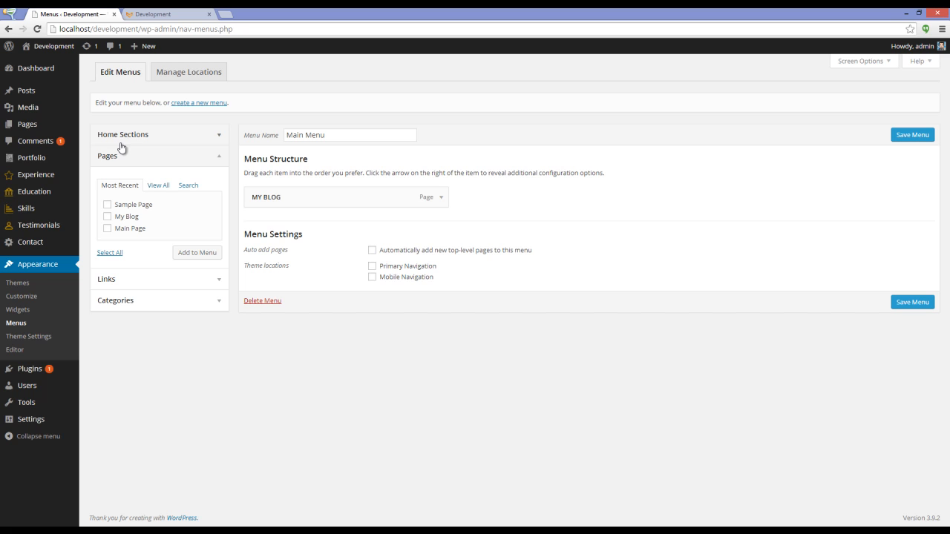
Step: Expand the Home Sections box in the Menus editor for Main Menu
{"action": "left_click", "coordinate": [121, 133]}
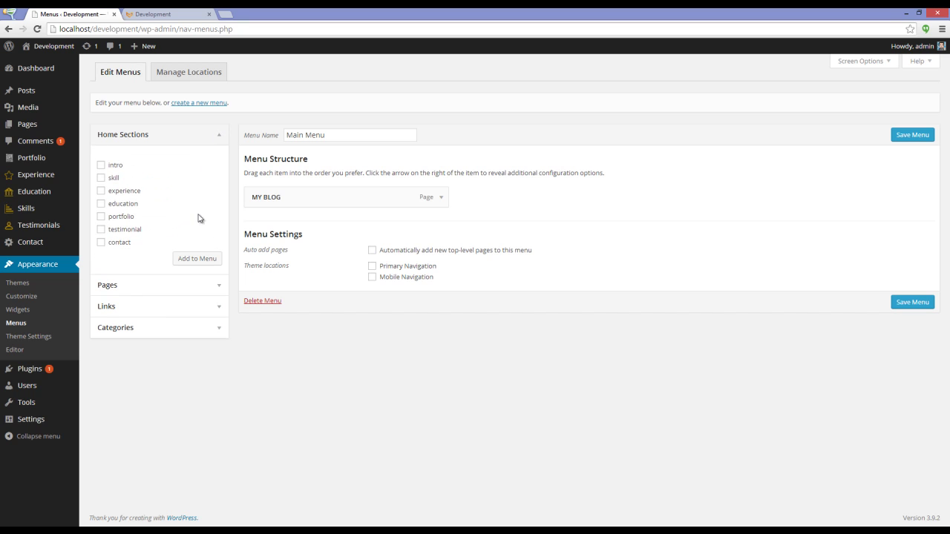
{"action": "mouse_move", "coordinate": [126, 228]}
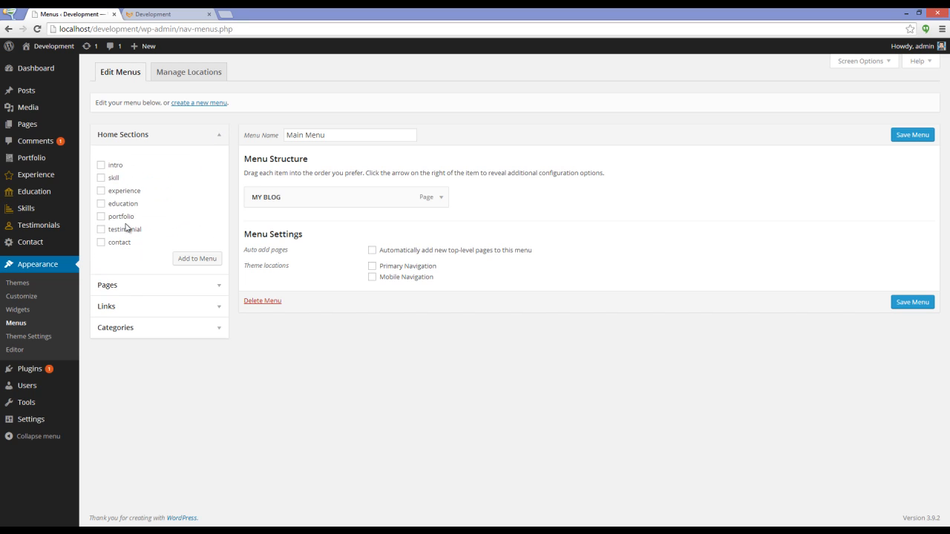
{"action": "mouse_move", "coordinate": [146, 252]}
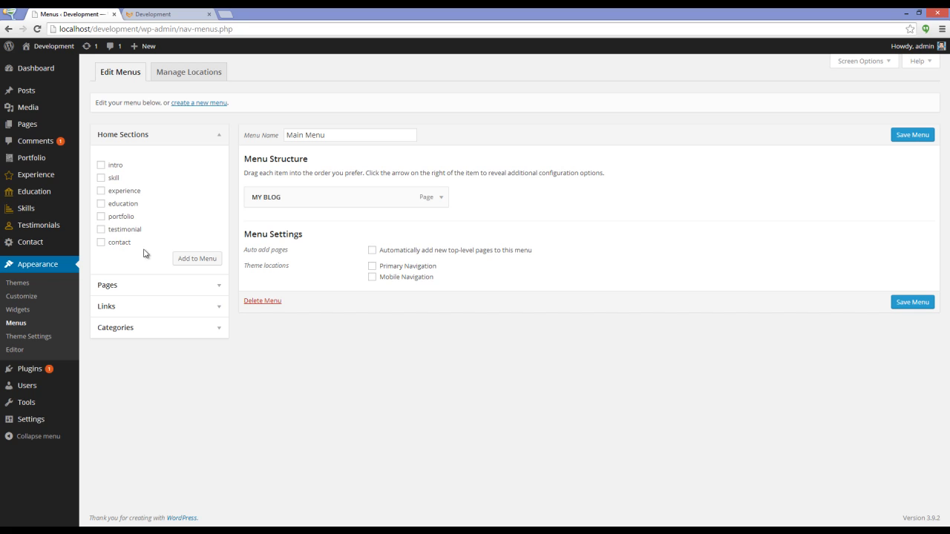
{"action": "mouse_move", "coordinate": [187, 195]}
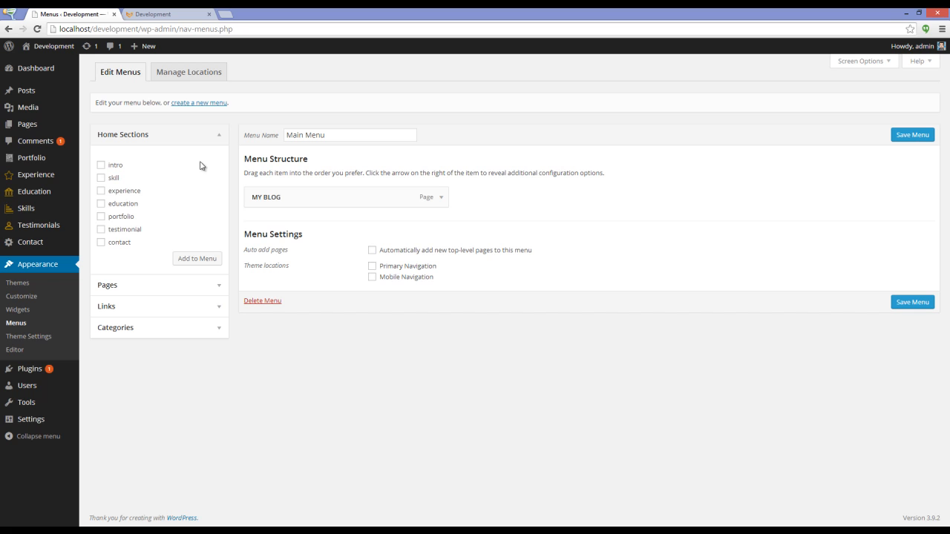
{"action": "mouse_move", "coordinate": [345, 217]}
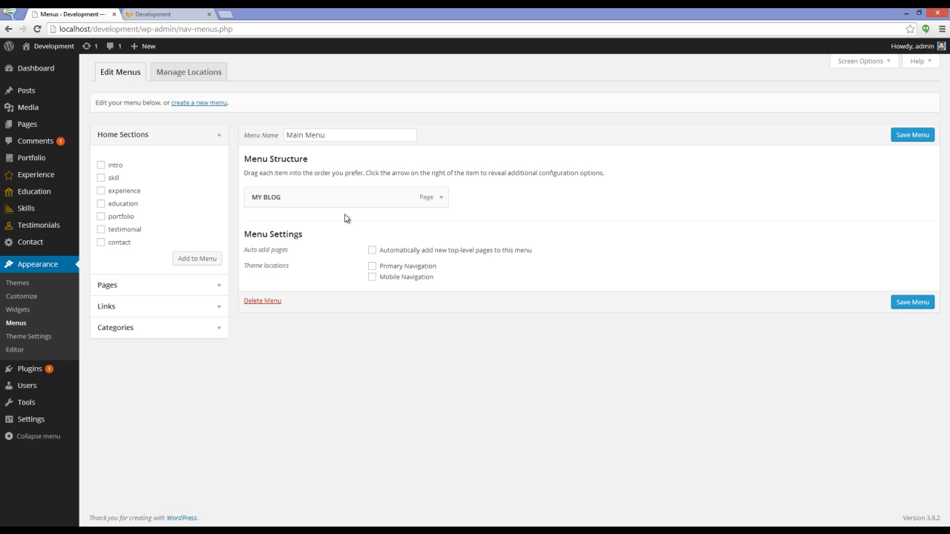
{"action": "mouse_move", "coordinate": [350, 187]}
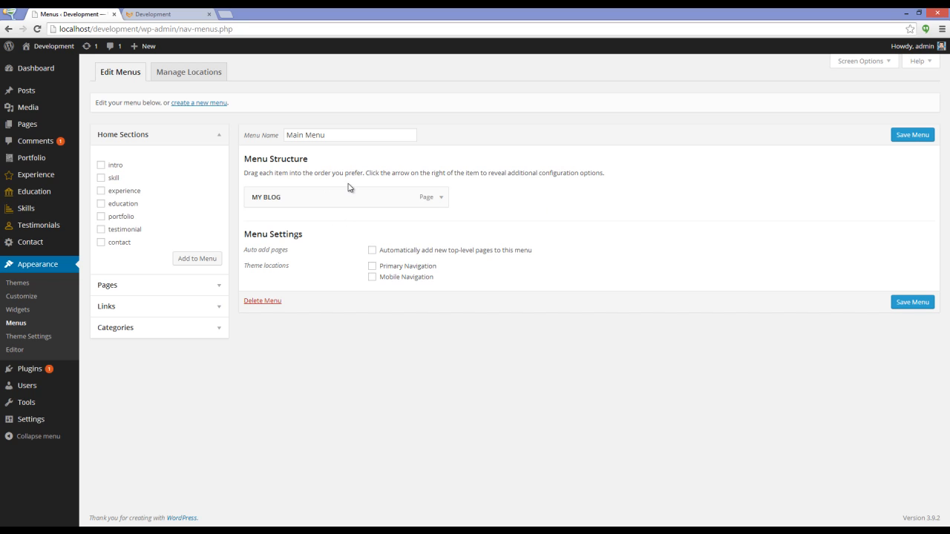
{"action": "mouse_move", "coordinate": [312, 201]}
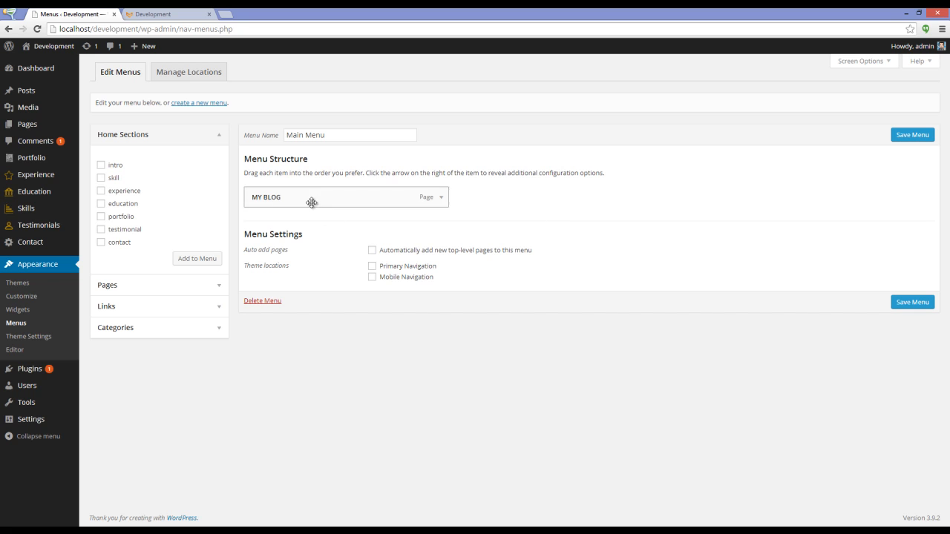
Step: Add all home sections including Contact to Main Menu, assign it to Primary Navigation, and view the front page
{"action": "left_click", "coordinate": [101, 190]}
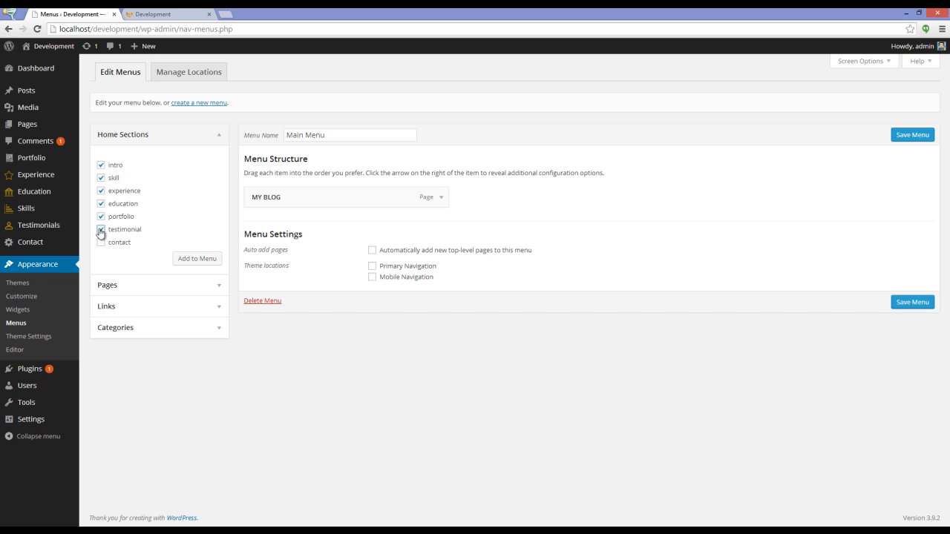
{"action": "left_click", "coordinate": [101, 230]}
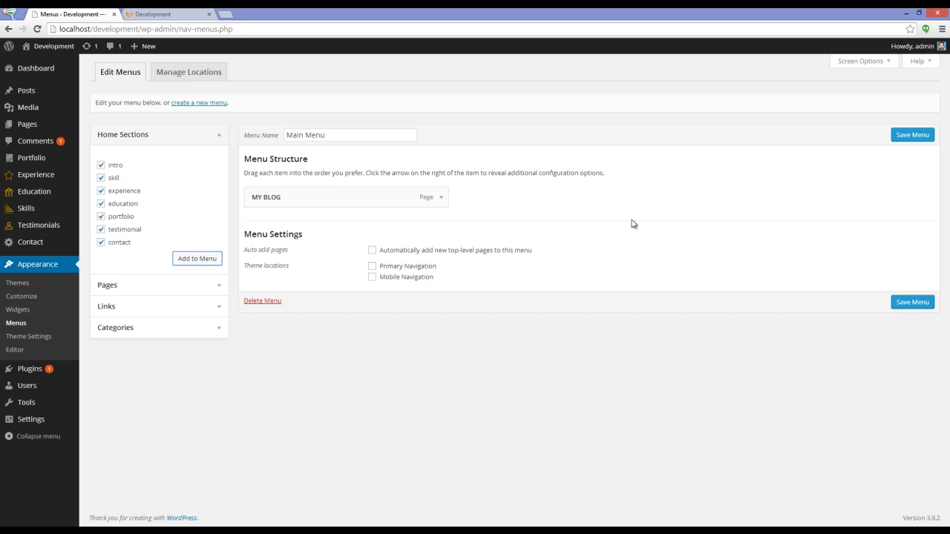
{"action": "mouse_move", "coordinate": [639, 223]}
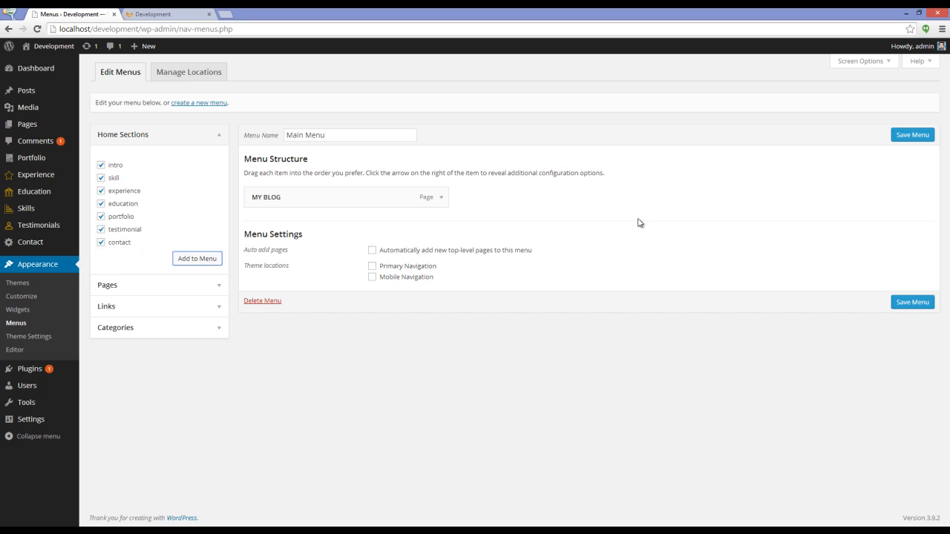
{"action": "left_click", "coordinate": [195, 258]}
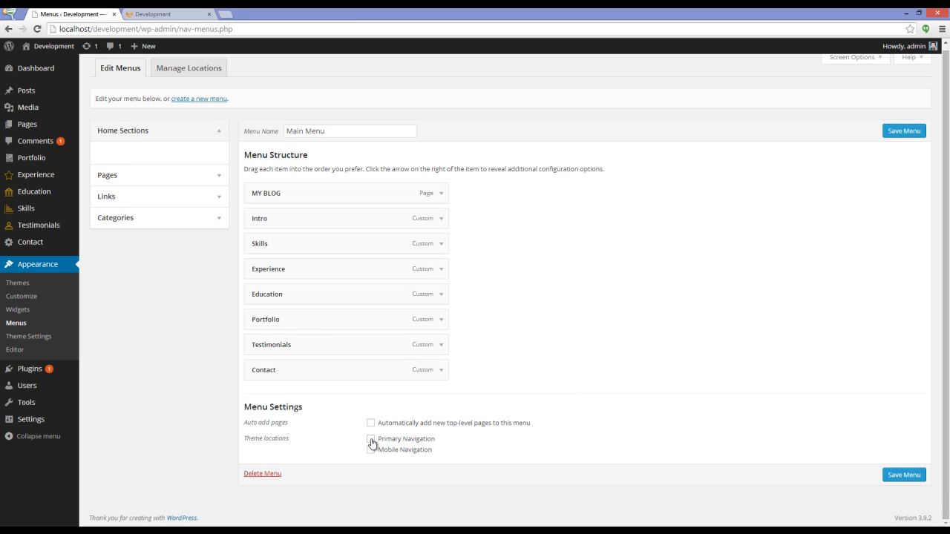
{"action": "left_click", "coordinate": [371, 439]}
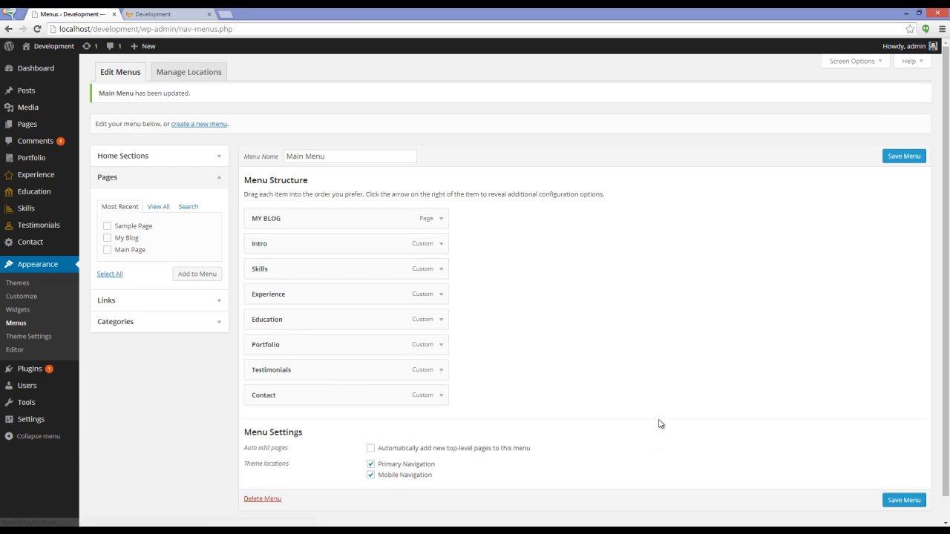
{"action": "left_click", "coordinate": [161, 13]}
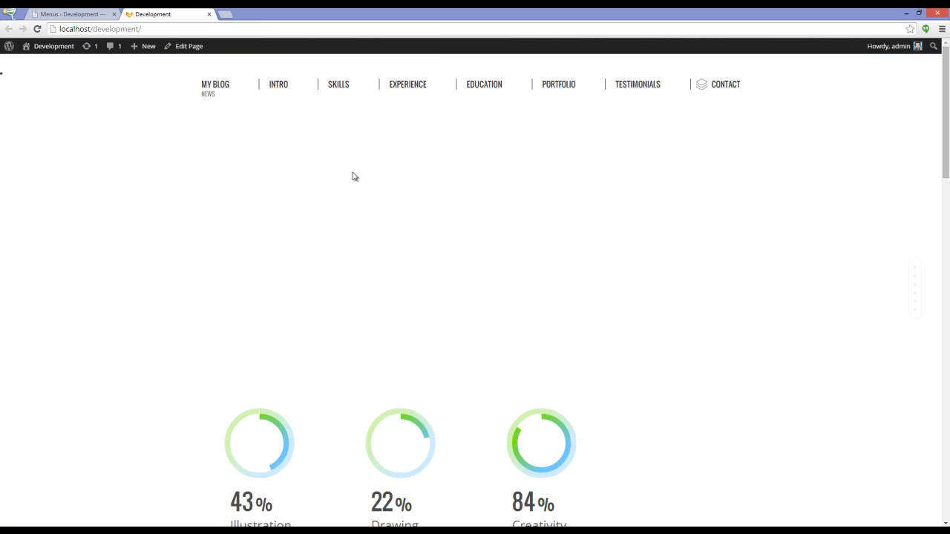
Step: Scroll through the front page beneath the new navigation, then return to the Menus editor
{"action": "scroll", "scroll_direction": "down", "scroll_amount": 3}
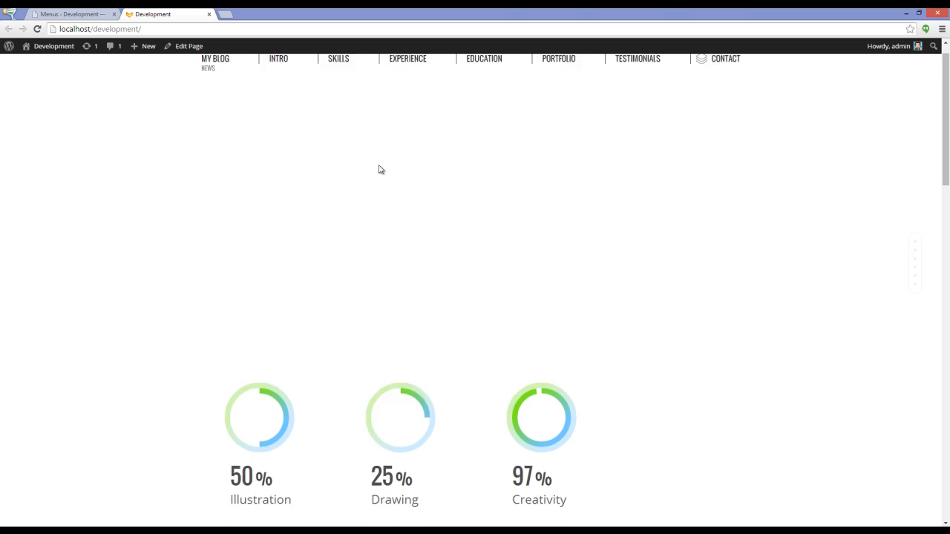
{"action": "scroll", "scroll_direction": "down", "scroll_amount": 3}
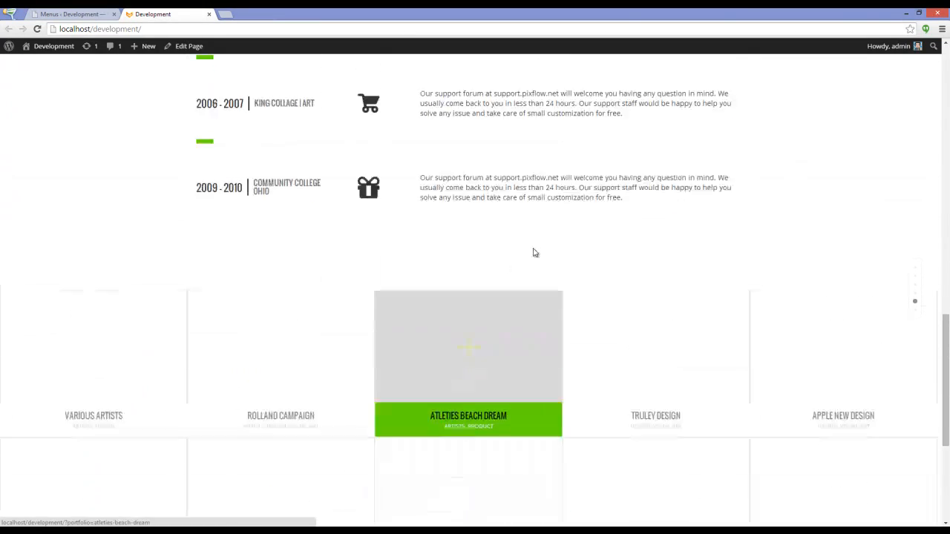
{"action": "scroll", "scroll_direction": "up", "scroll_amount": 3}
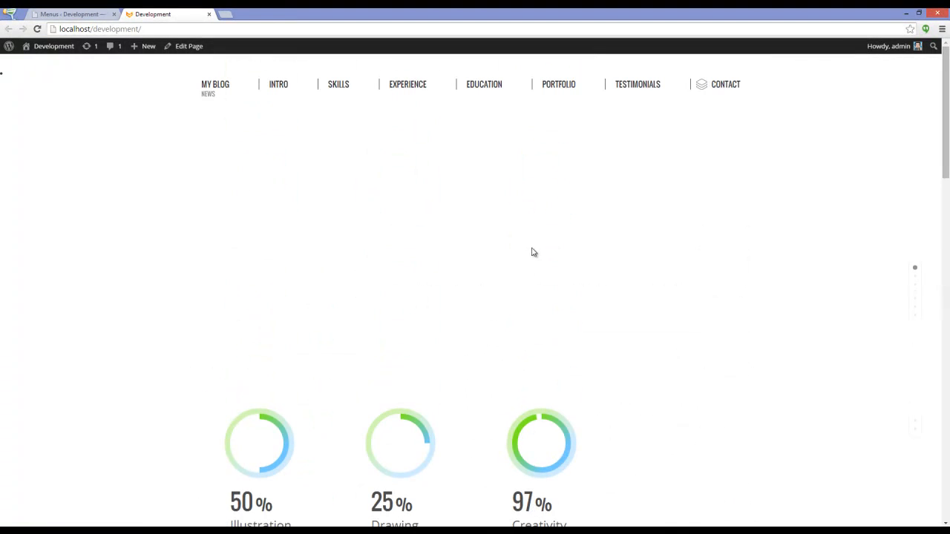
{"action": "mouse_move", "coordinate": [493, 225]}
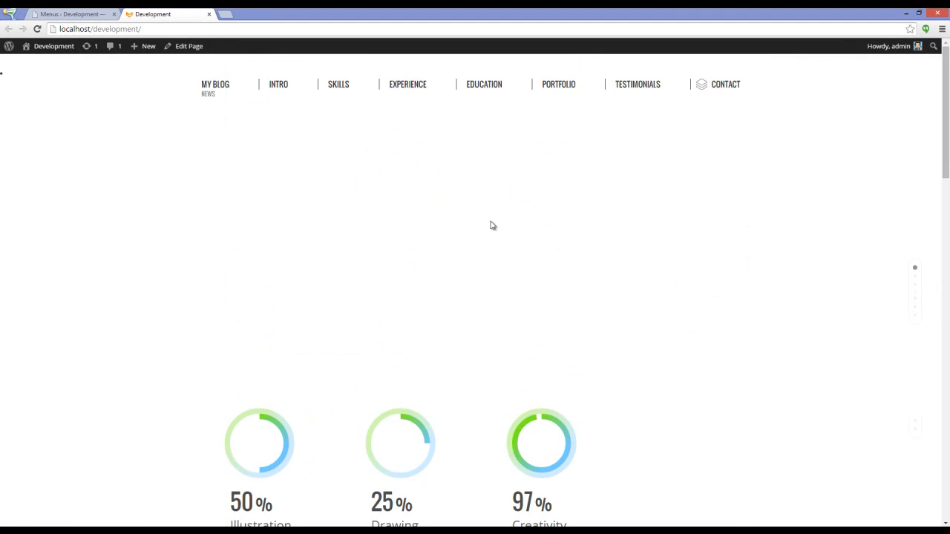
{"action": "left_click", "coordinate": [71, 14]}
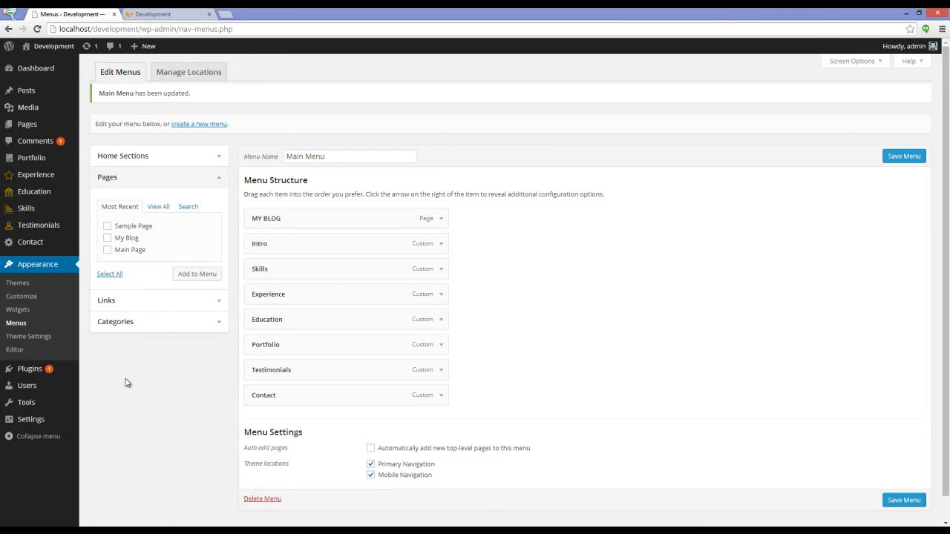
{"action": "mouse_move", "coordinate": [139, 371]}
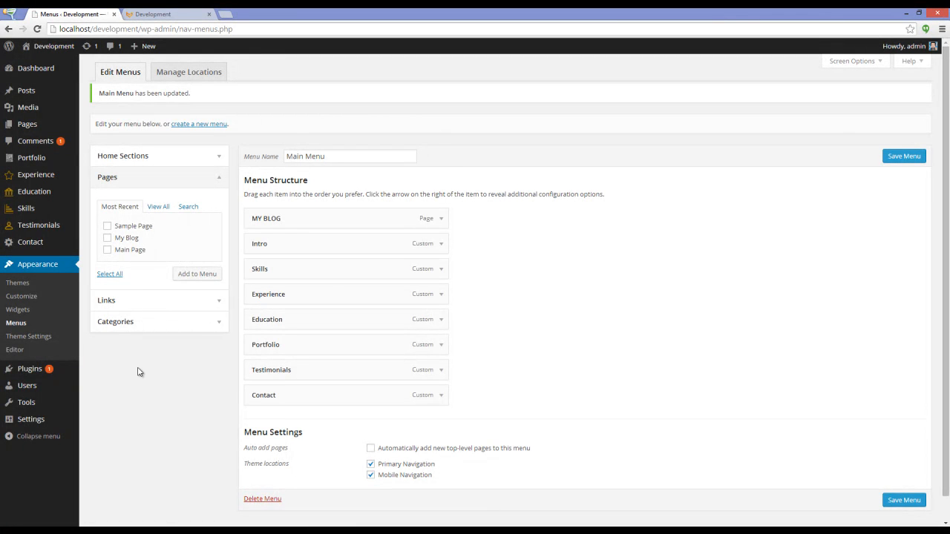
Step: Open Appearance > Theme Settings to reach Personage's Theme Options panel
{"action": "left_click", "coordinate": [29, 335]}
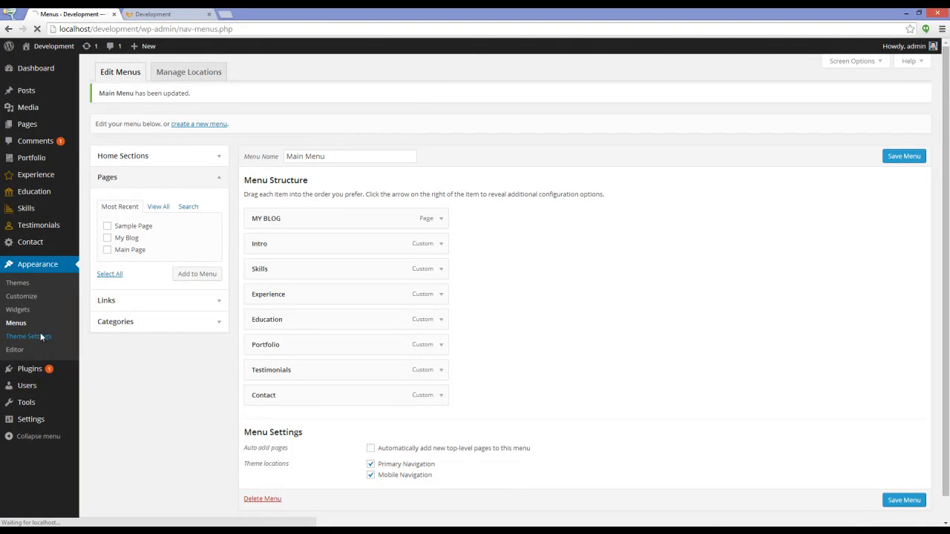
{"action": "left_click", "coordinate": [26, 335]}
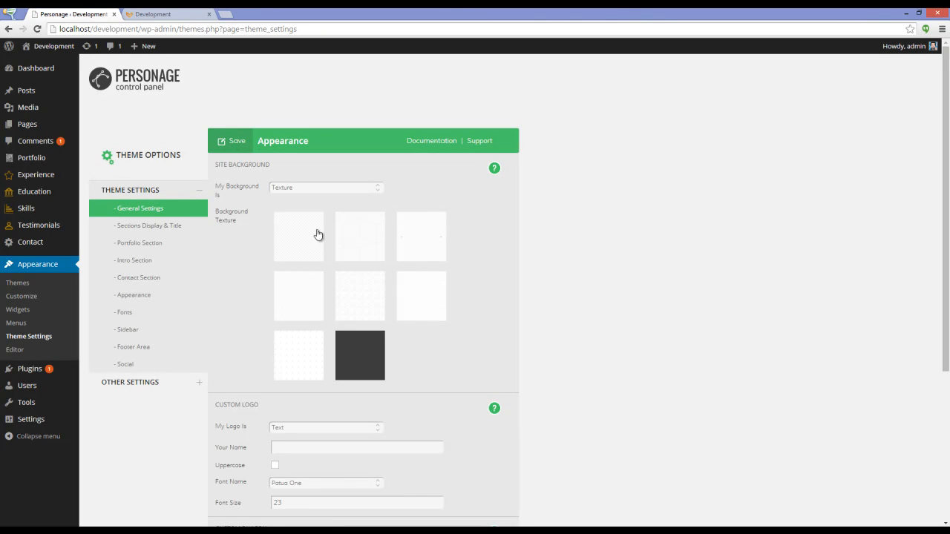
{"action": "mouse_move", "coordinate": [237, 245]}
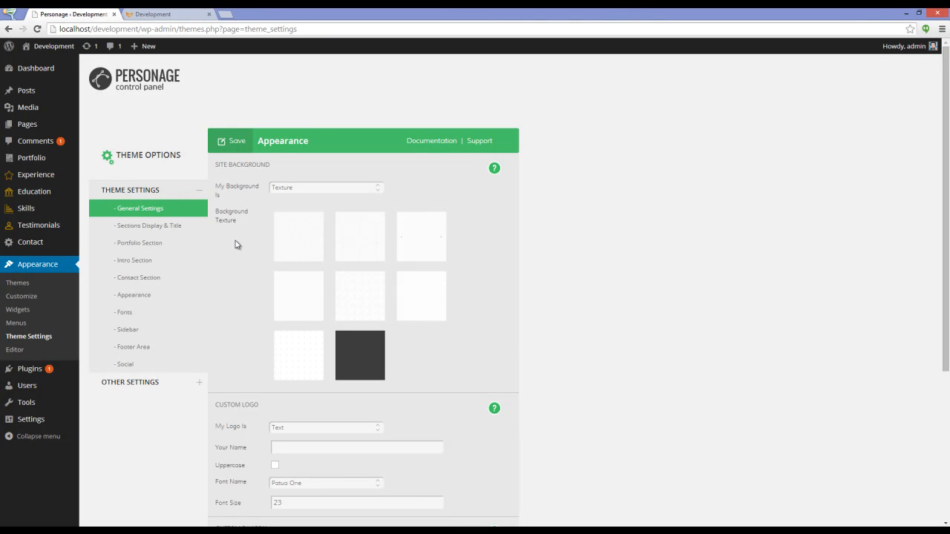
{"action": "scroll", "scroll_direction": "down", "scroll_amount": 3}
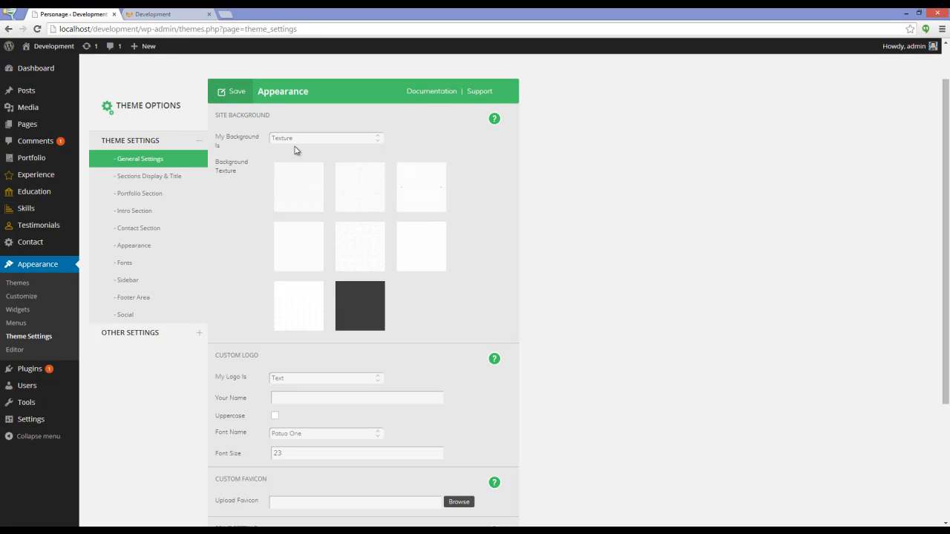
{"action": "mouse_move", "coordinate": [252, 243]}
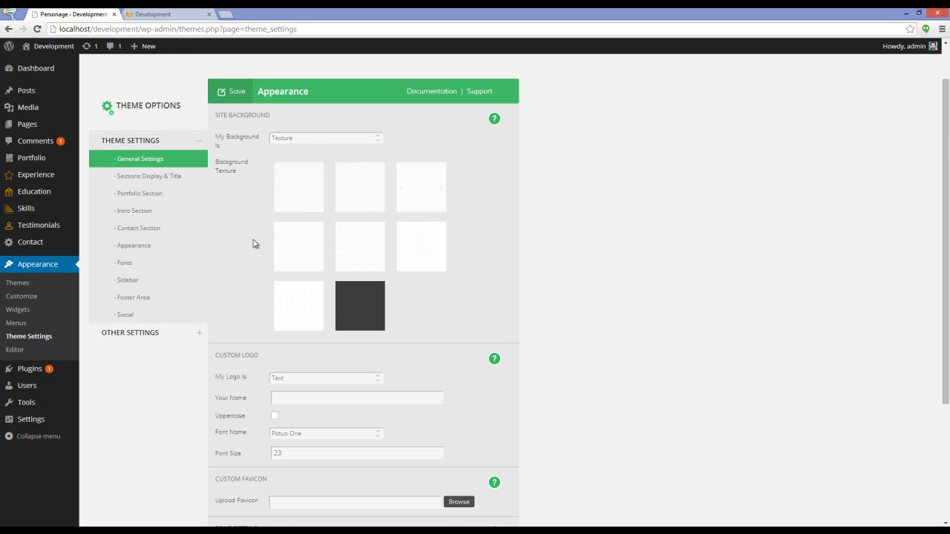
{"action": "scroll", "scroll_direction": "down", "scroll_amount": 3}
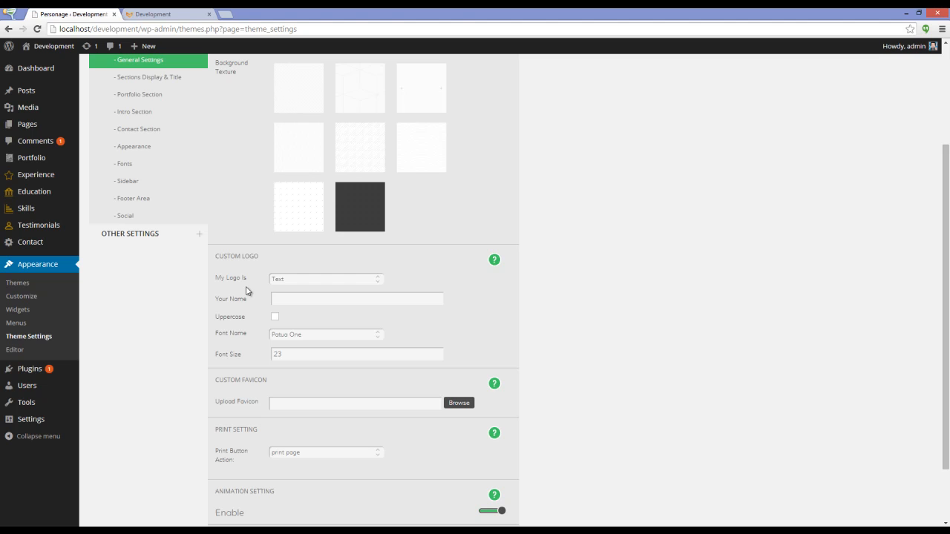
{"action": "mouse_move", "coordinate": [241, 269]}
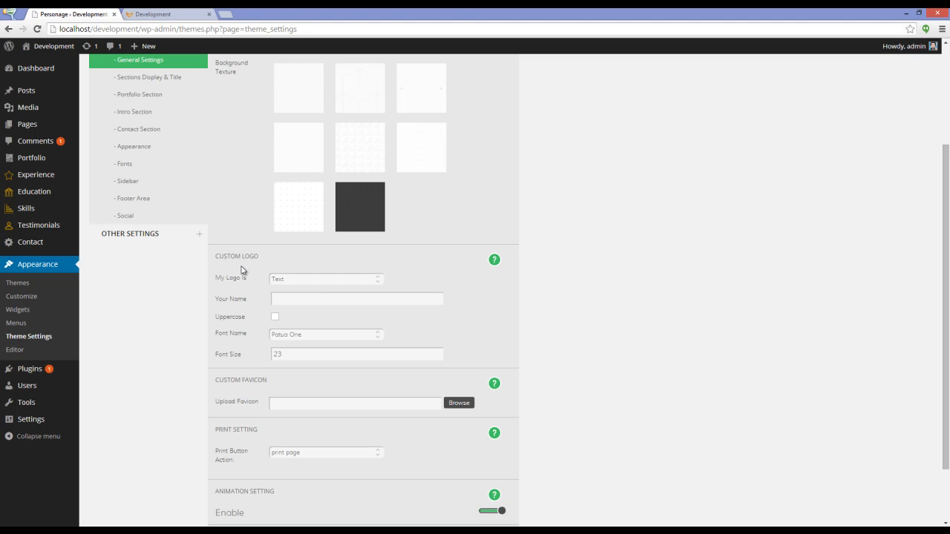
{"action": "mouse_move", "coordinate": [359, 304]}
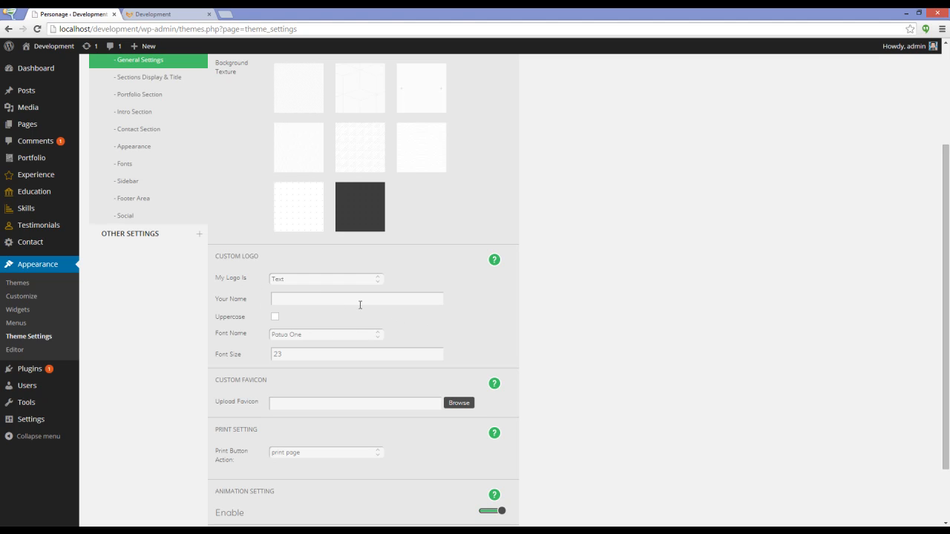
{"action": "left_click", "coordinate": [325, 279]}
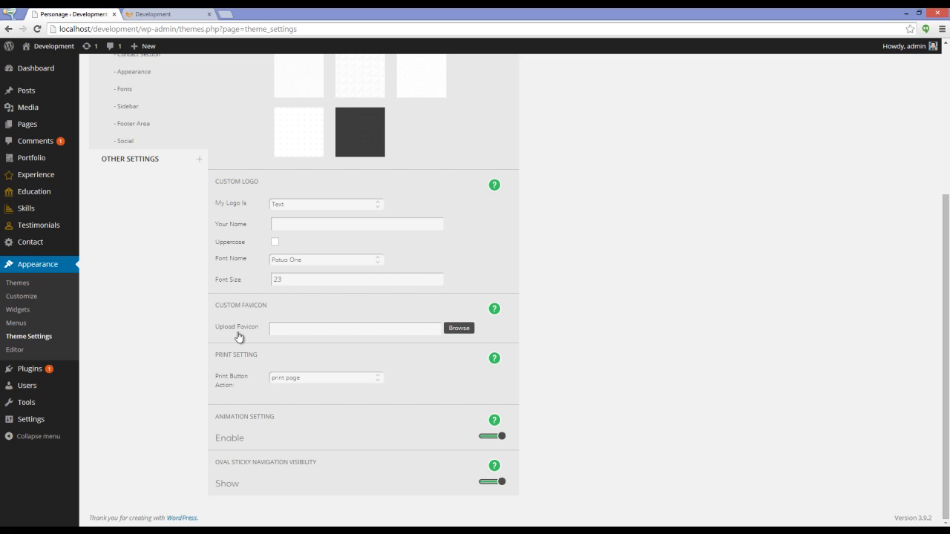
{"action": "mouse_move", "coordinate": [265, 355]}
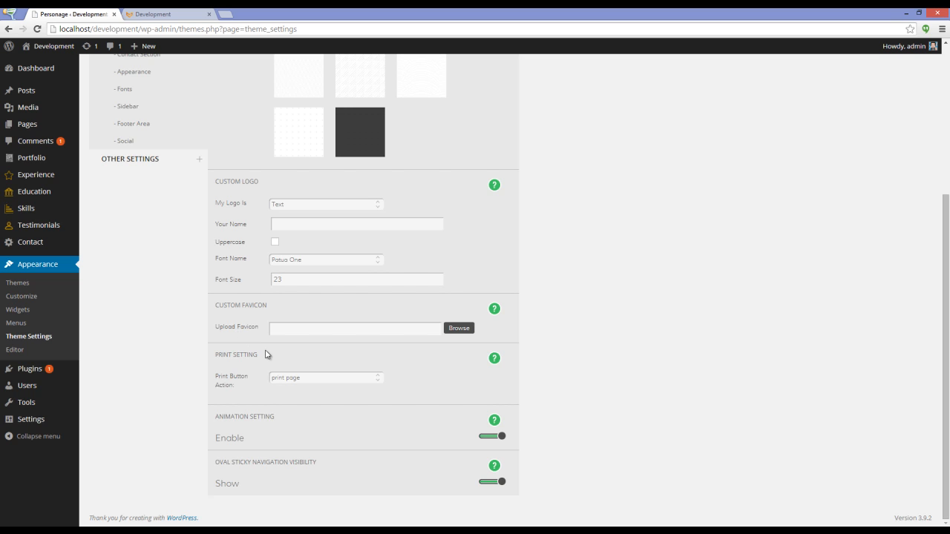
{"action": "left_click", "coordinate": [325, 379]}
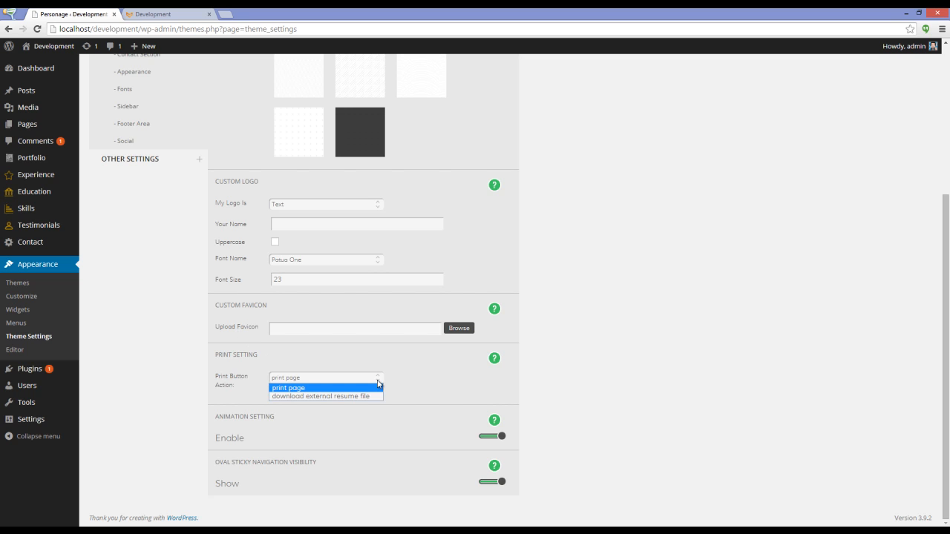
{"action": "left_click", "coordinate": [309, 387]}
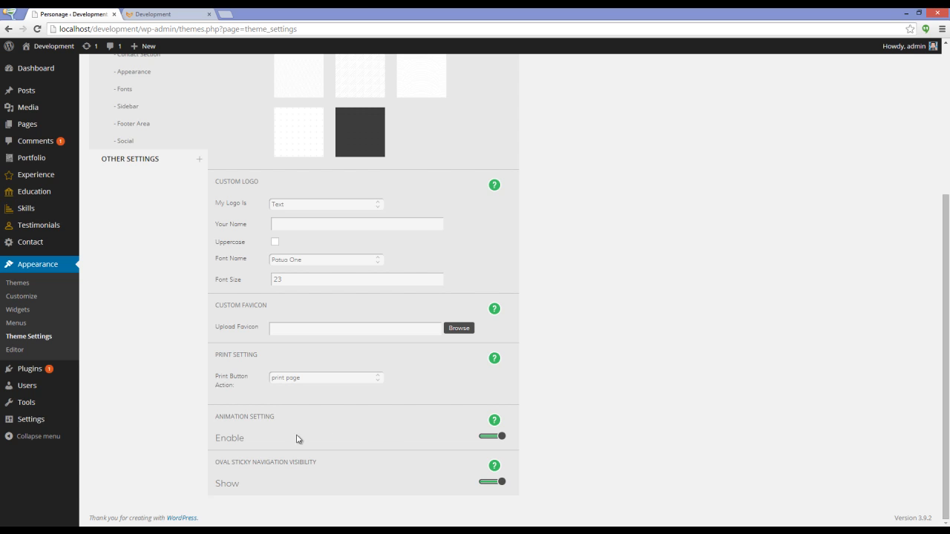
{"action": "scroll", "scroll_direction": "up", "scroll_amount": 3}
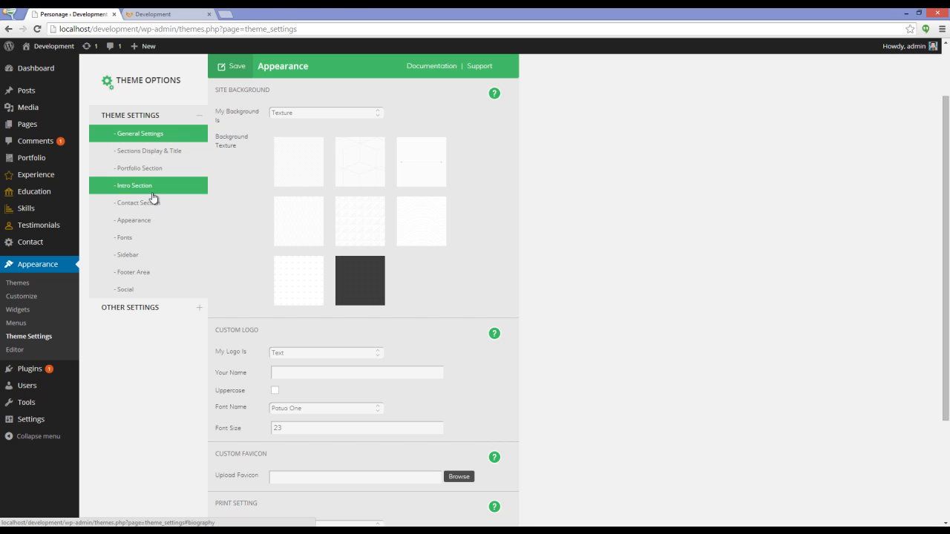
Step: Fill the Intro Section with bio title 'my name', bio text 'some text' and height 650
{"action": "left_click", "coordinate": [134, 186]}
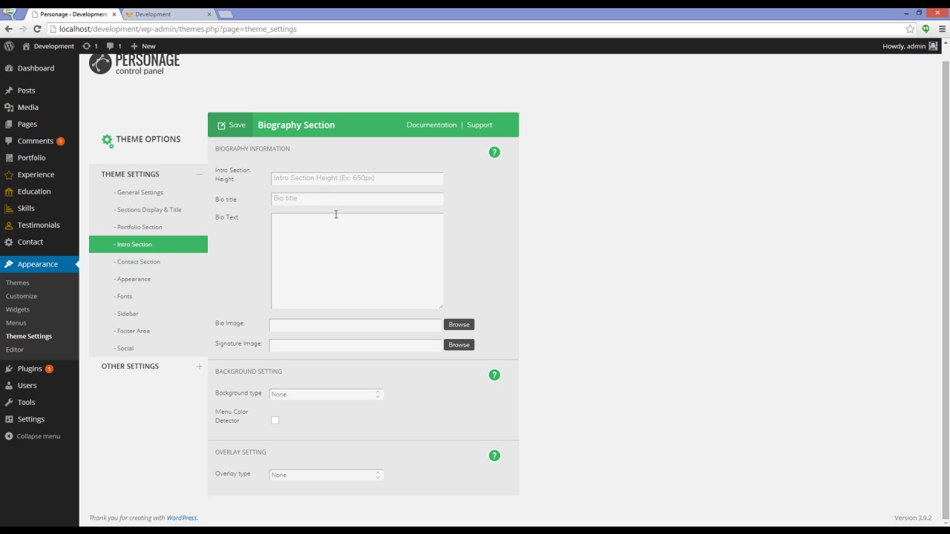
{"action": "mouse_move", "coordinate": [348, 239]}
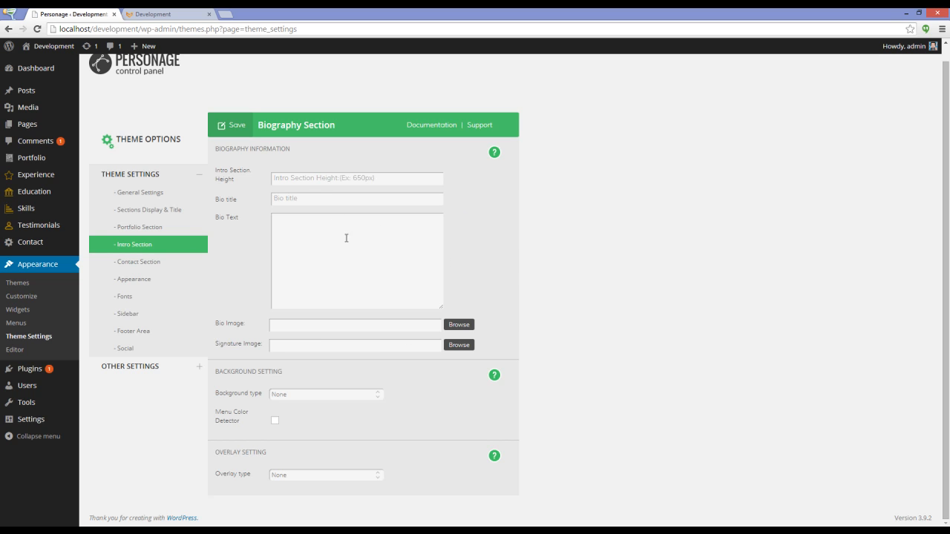
{"action": "mouse_move", "coordinate": [487, 225]}
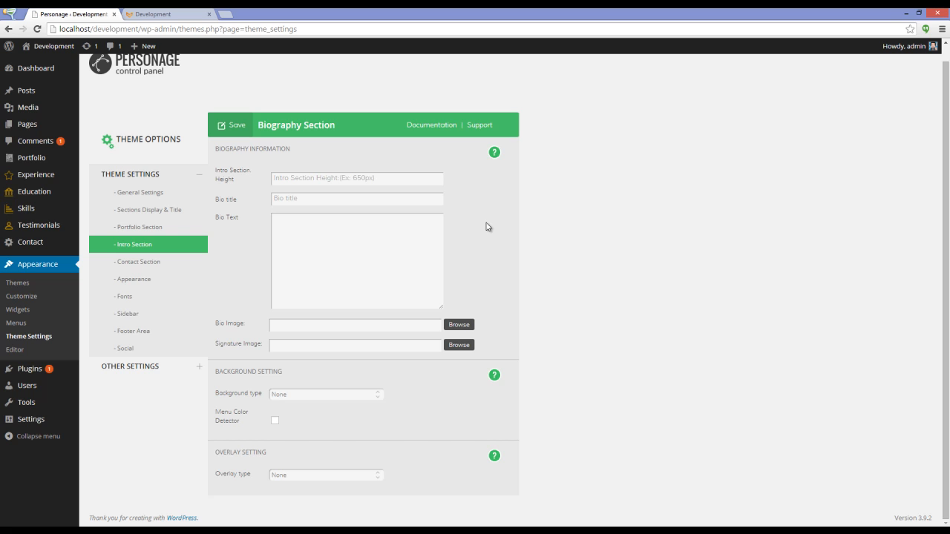
{"action": "left_click", "coordinate": [169, 15]}
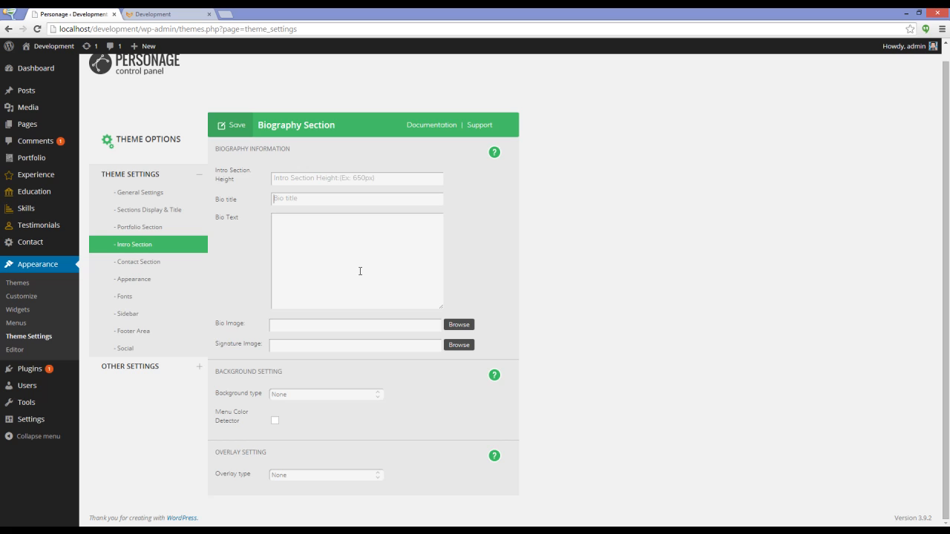
{"action": "type", "text": "my no"}
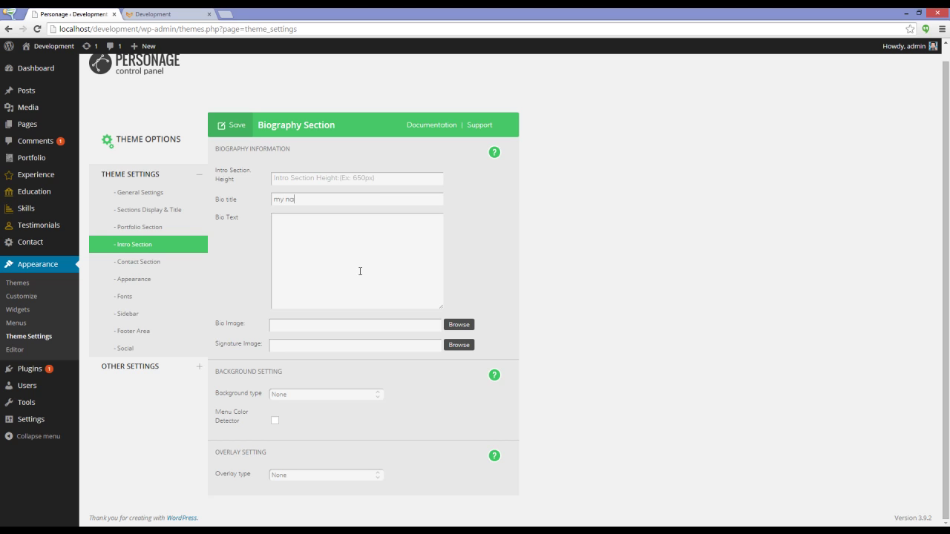
{"action": "type", "text": "ame"}
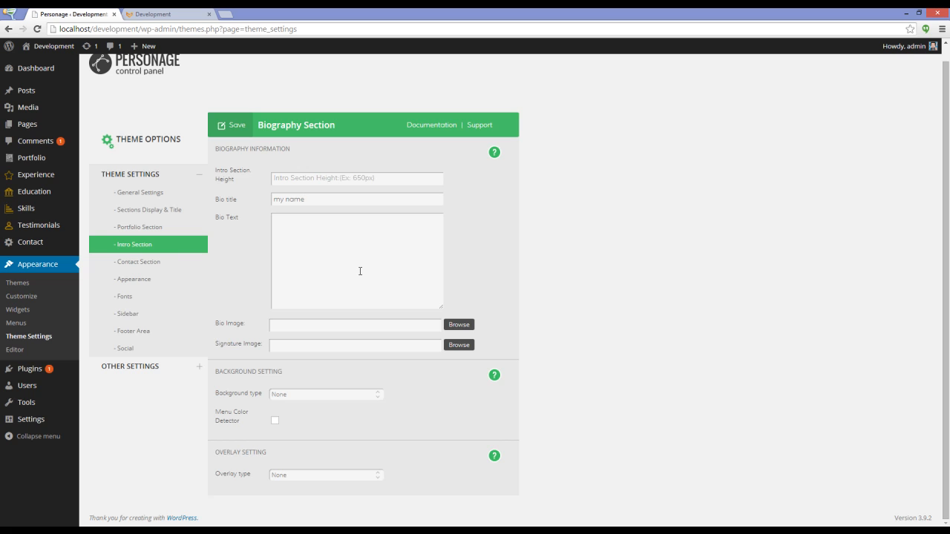
{"action": "type", "text": "som"}
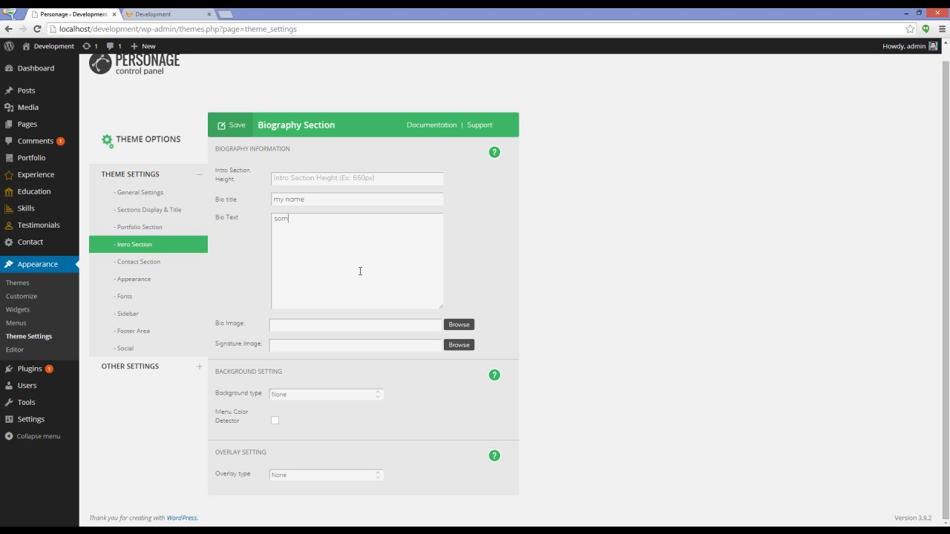
{"action": "type", "text": "e text"}
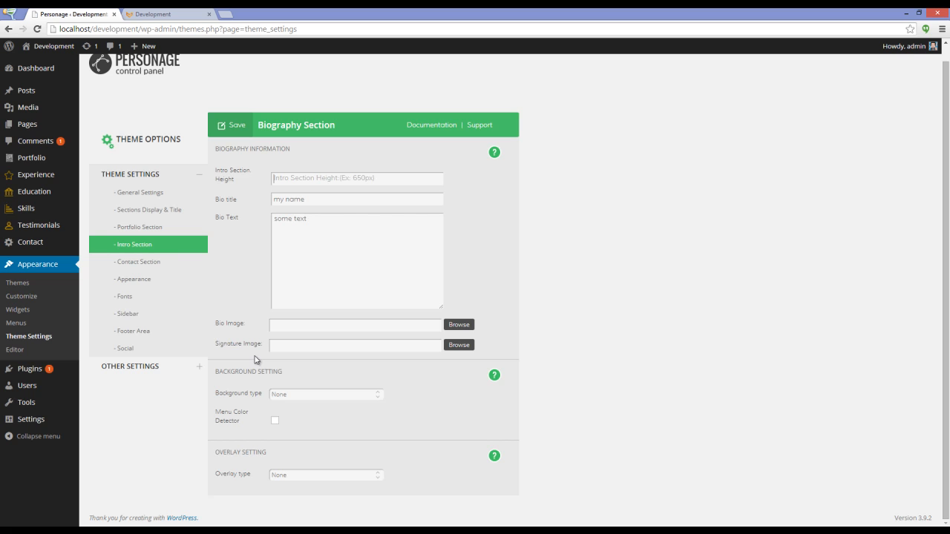
{"action": "mouse_move", "coordinate": [477, 201]}
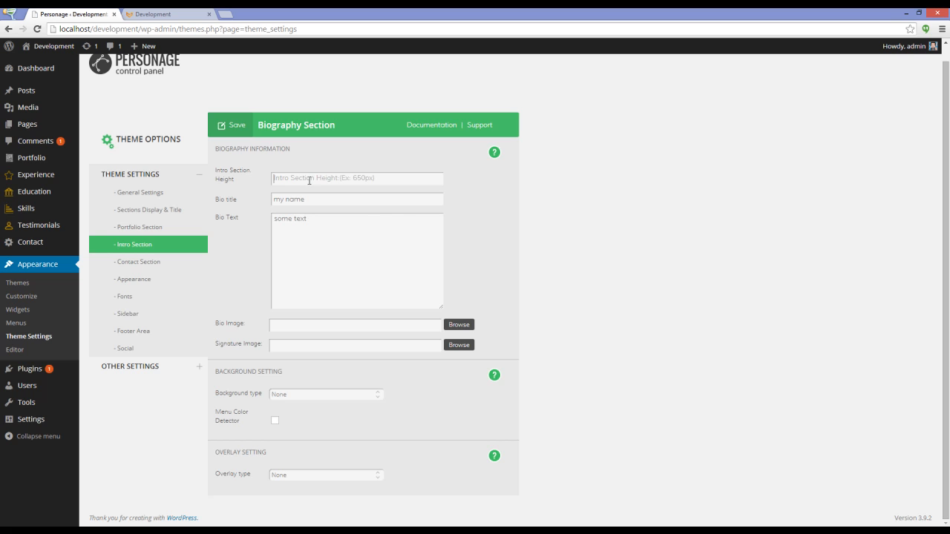
{"action": "mouse_move", "coordinate": [383, 187]}
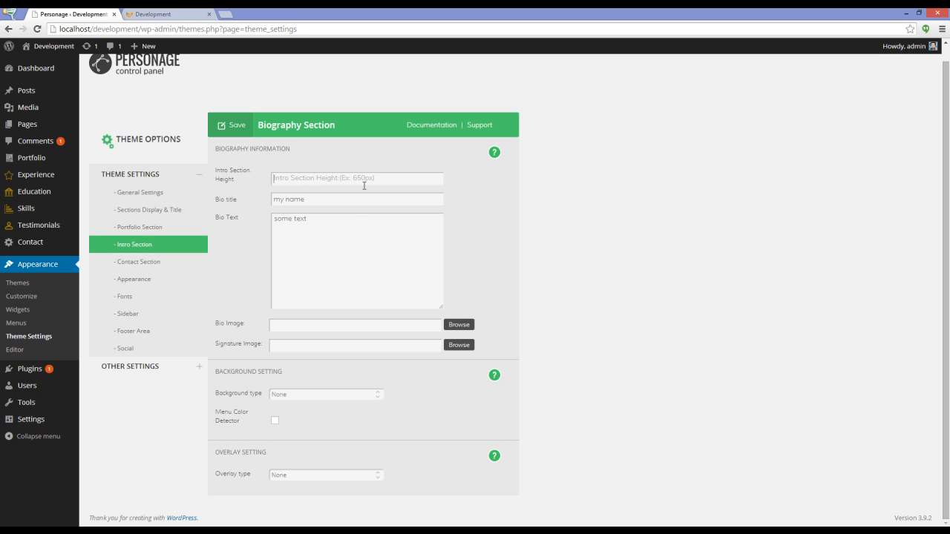
{"action": "type", "text": "650"}
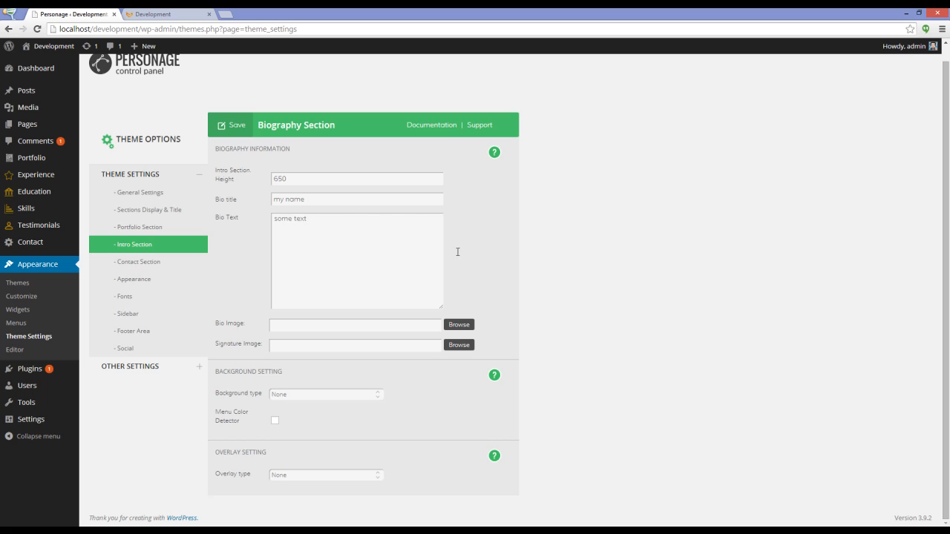
{"action": "mouse_move", "coordinate": [377, 356]}
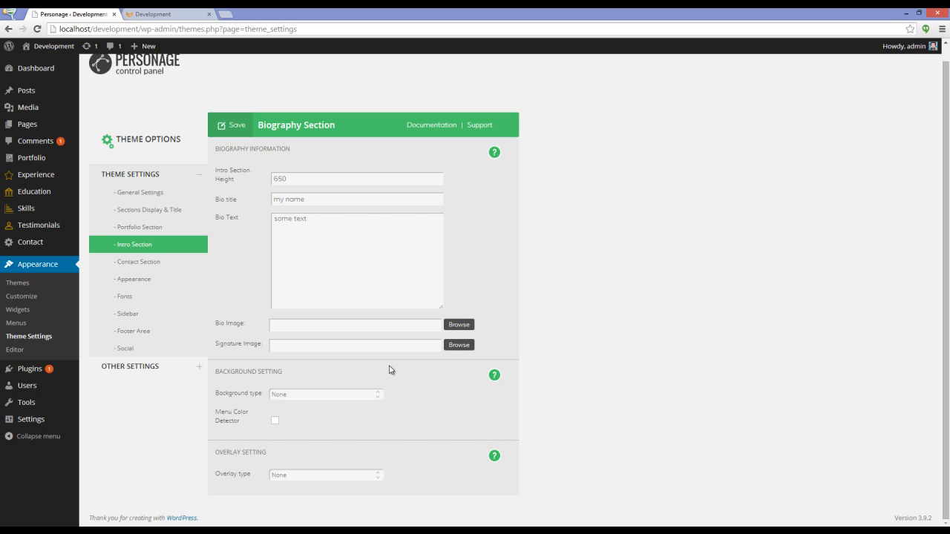
{"action": "mouse_move", "coordinate": [531, 193]}
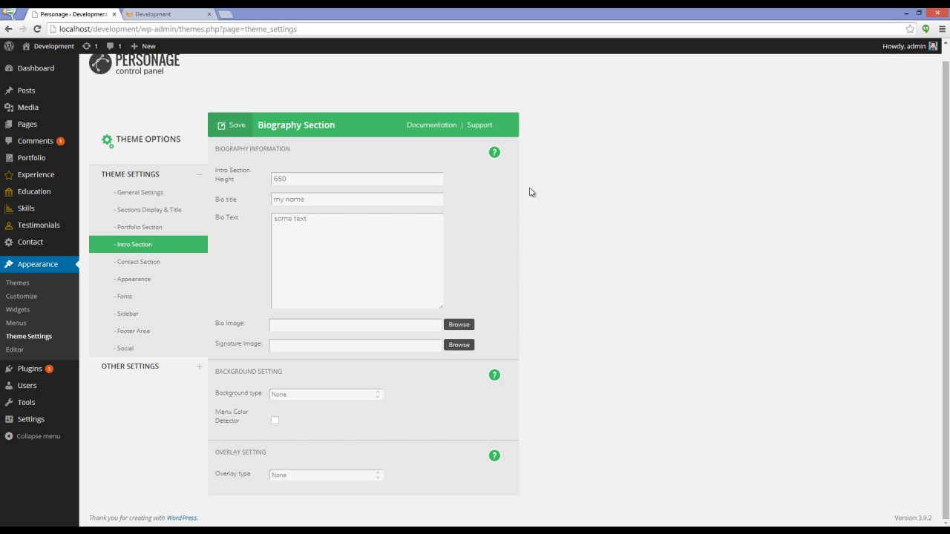
{"action": "mouse_move", "coordinate": [252, 162]}
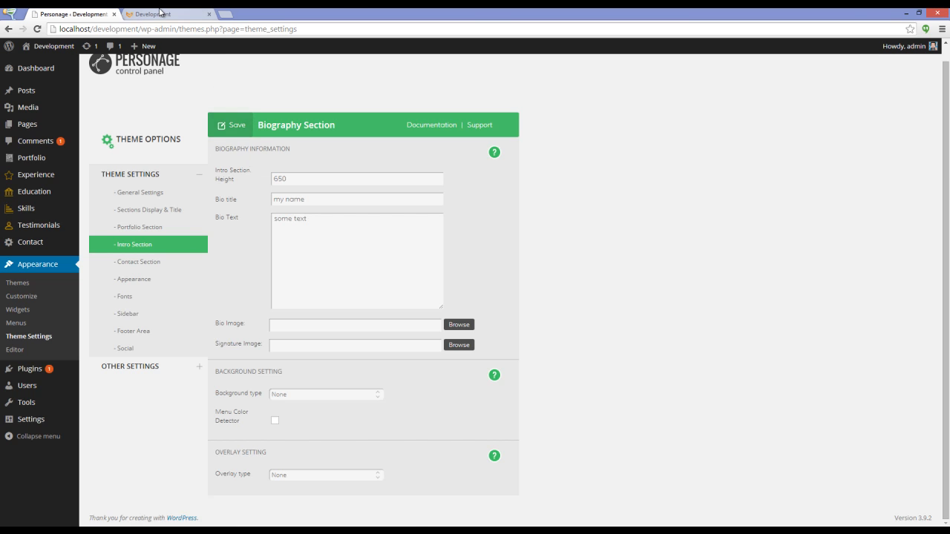
{"action": "left_click", "coordinate": [165, 12]}
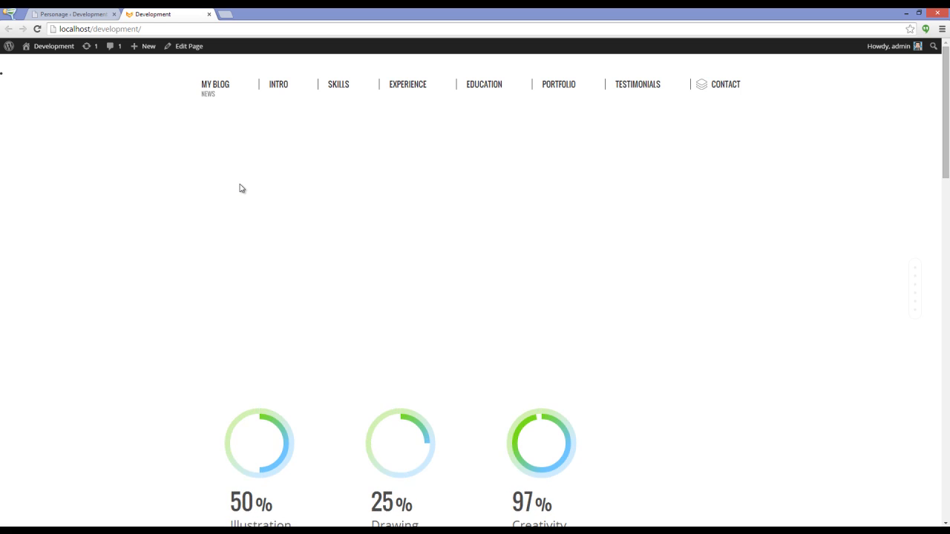
{"action": "scroll", "scroll_direction": "down", "scroll_amount": 3}
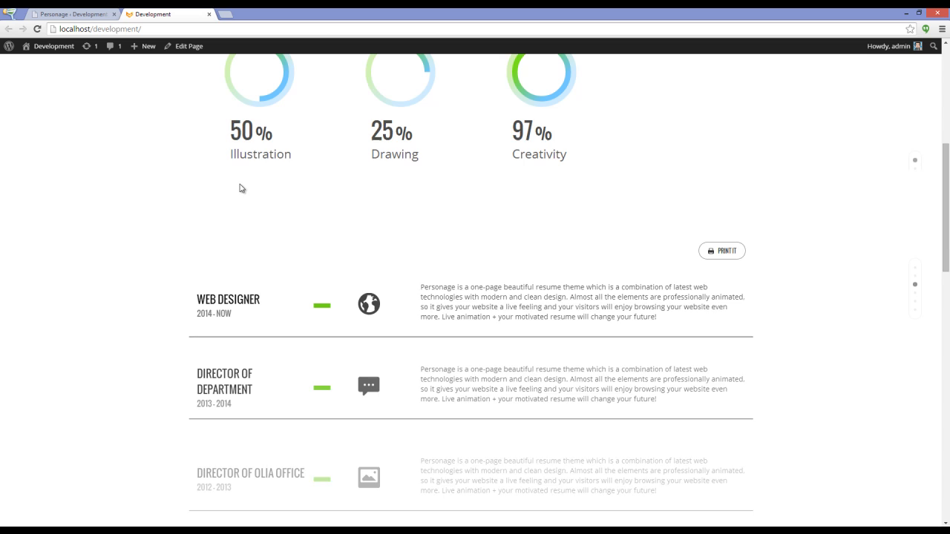
{"action": "scroll", "scroll_direction": "up", "scroll_amount": 3}
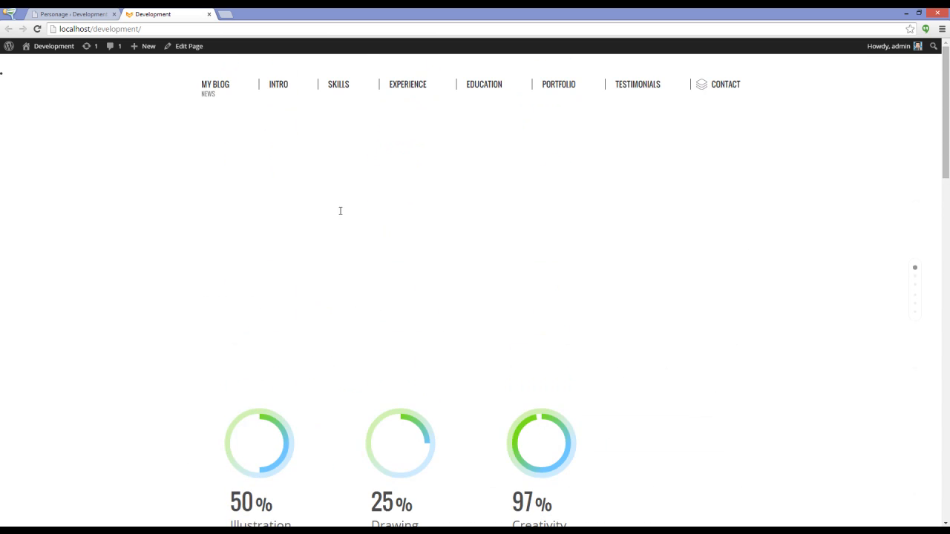
{"action": "mouse_move", "coordinate": [363, 205]}
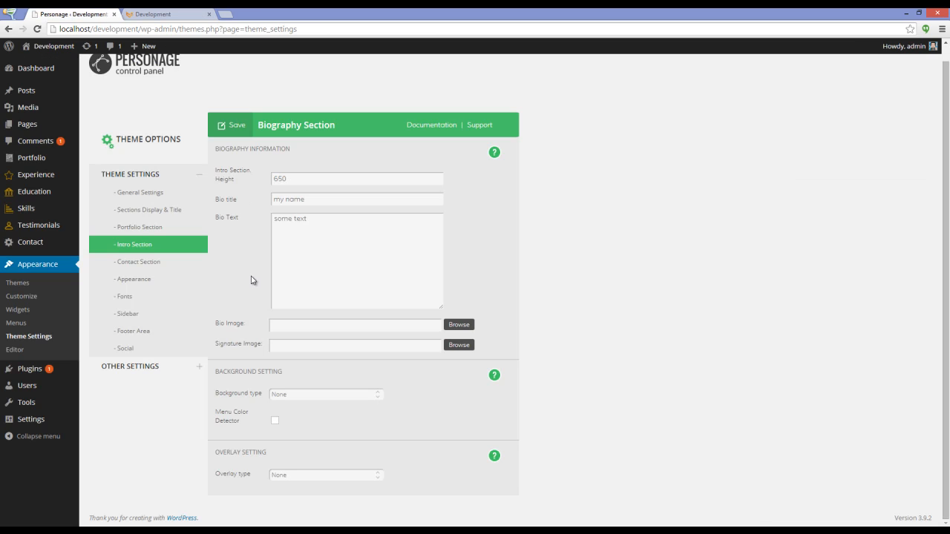
{"action": "mouse_move", "coordinate": [146, 279]}
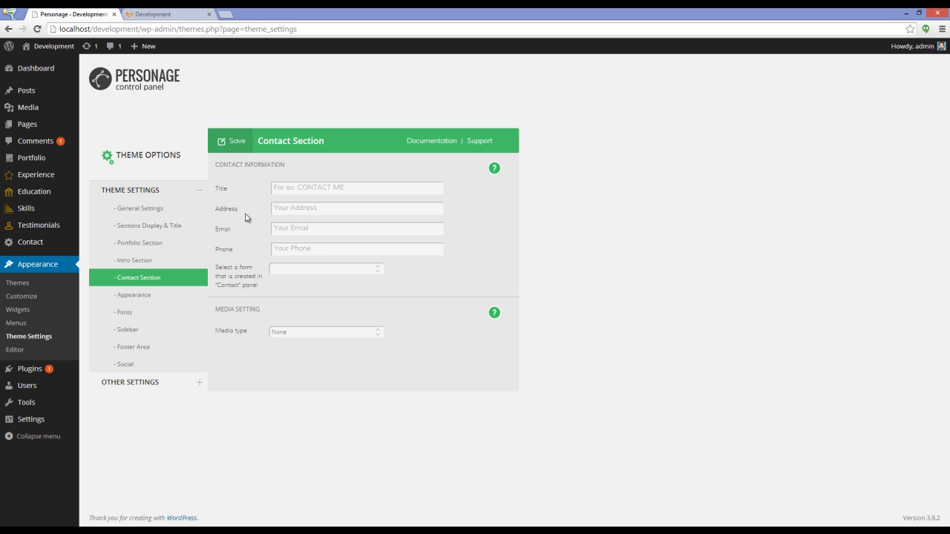
{"action": "mouse_move", "coordinate": [315, 307]}
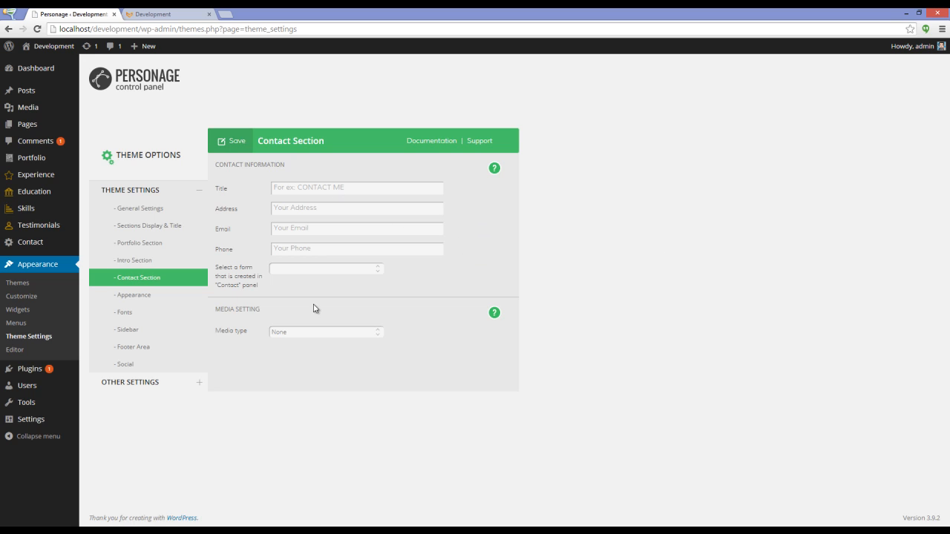
{"action": "mouse_move", "coordinate": [185, 279]}
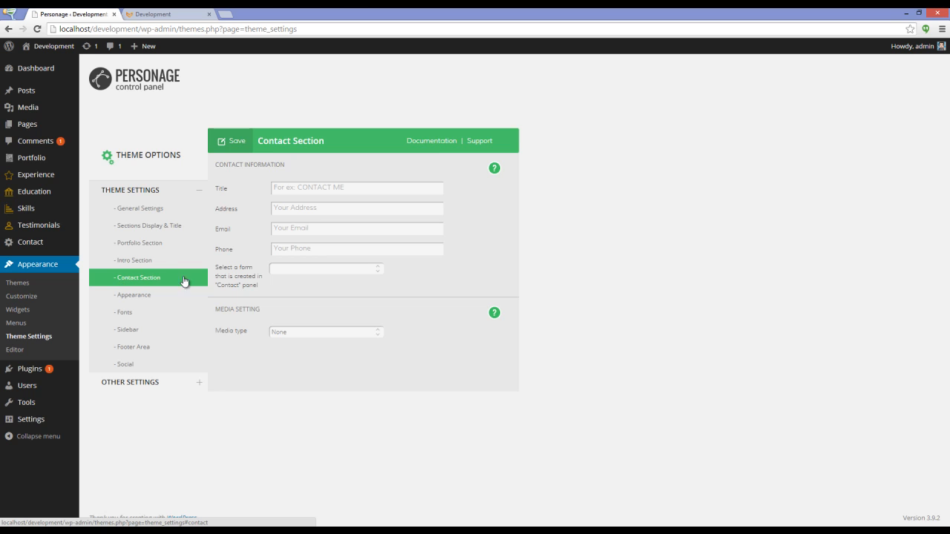
Step: Look over the Appearance colour settings, then the Fonts settings for body, navigation and headings
{"action": "left_click", "coordinate": [132, 294]}
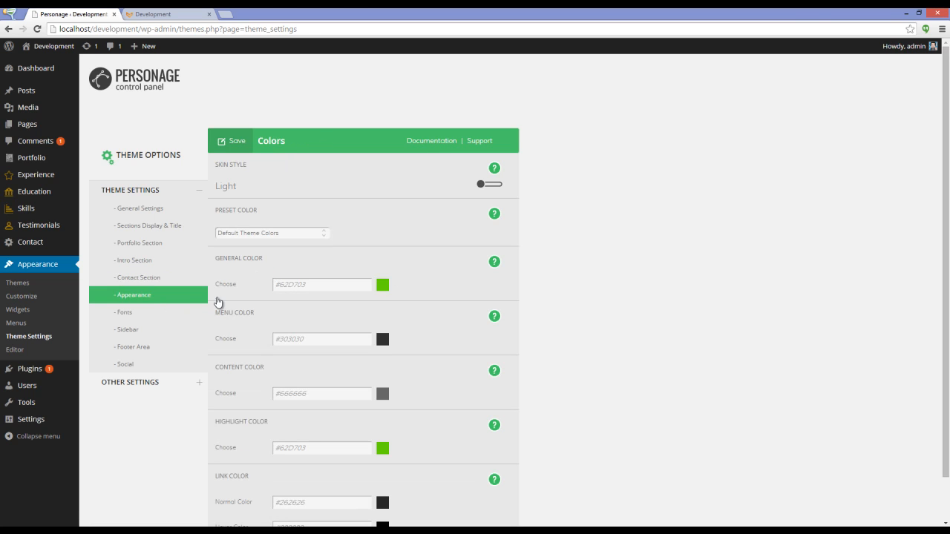
{"action": "left_click", "coordinate": [124, 312]}
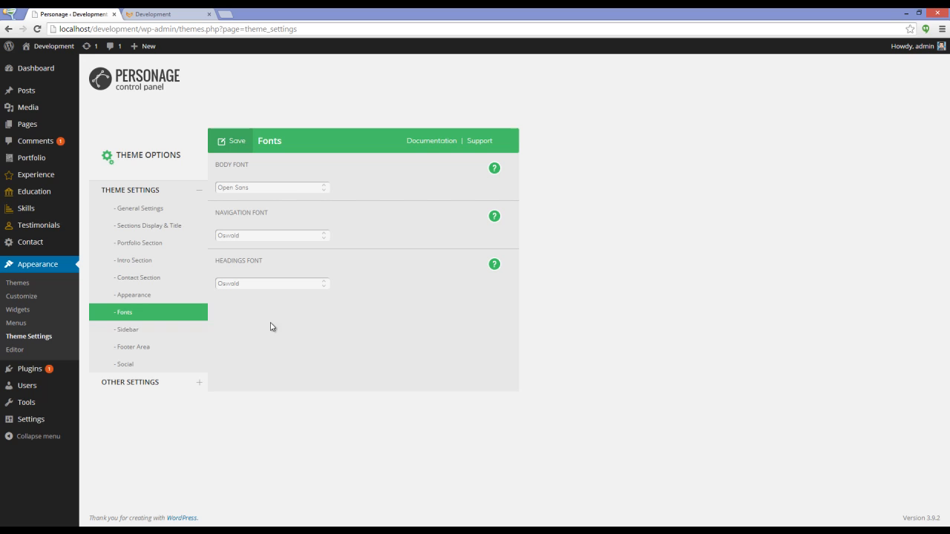
{"action": "mouse_move", "coordinate": [374, 317]}
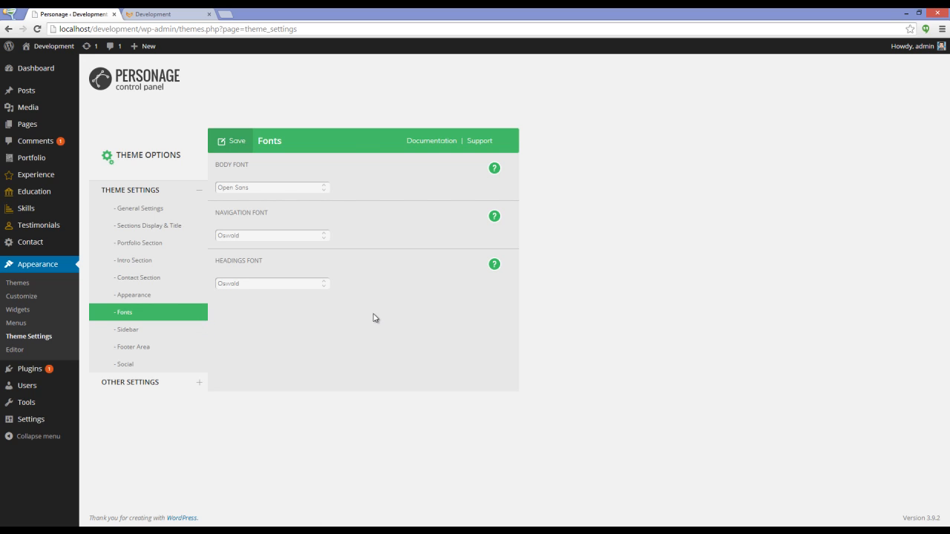
{"action": "mouse_move", "coordinate": [438, 307]}
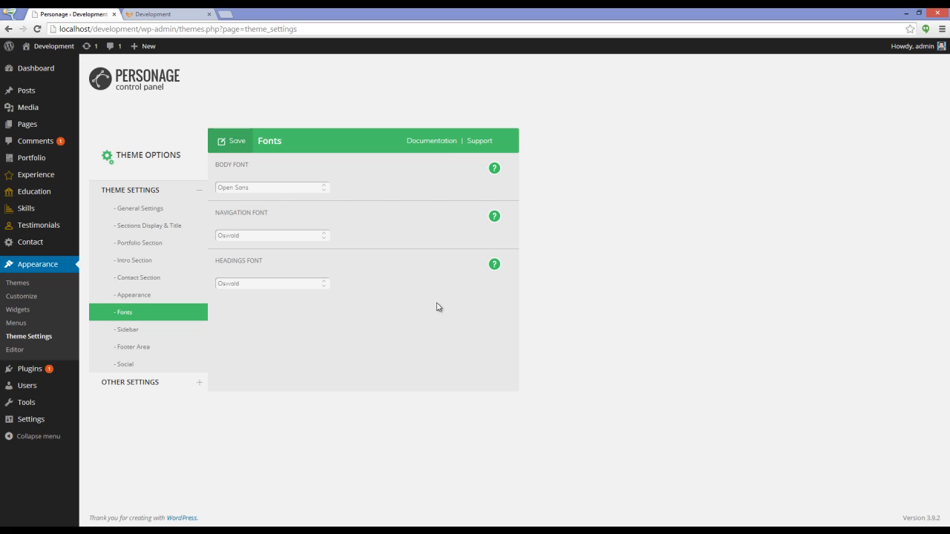
{"action": "mouse_move", "coordinate": [430, 282]}
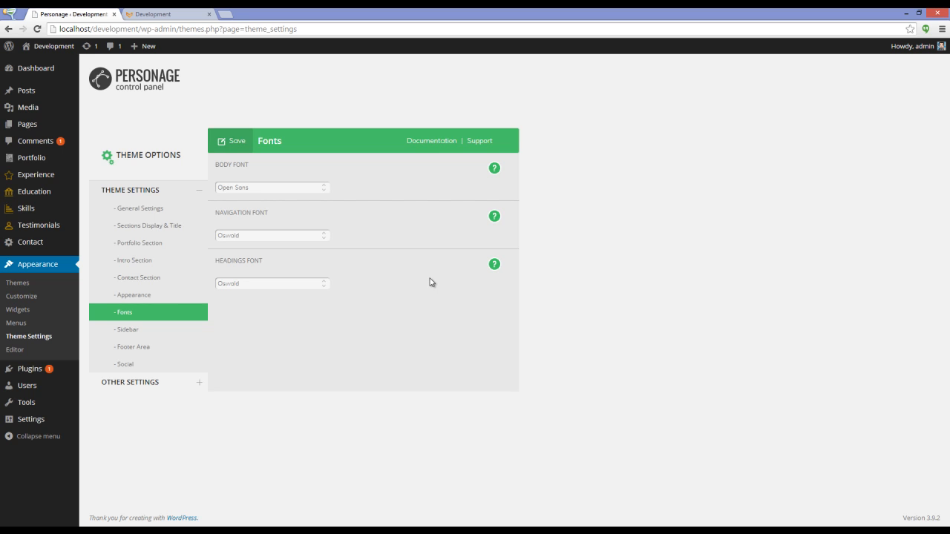